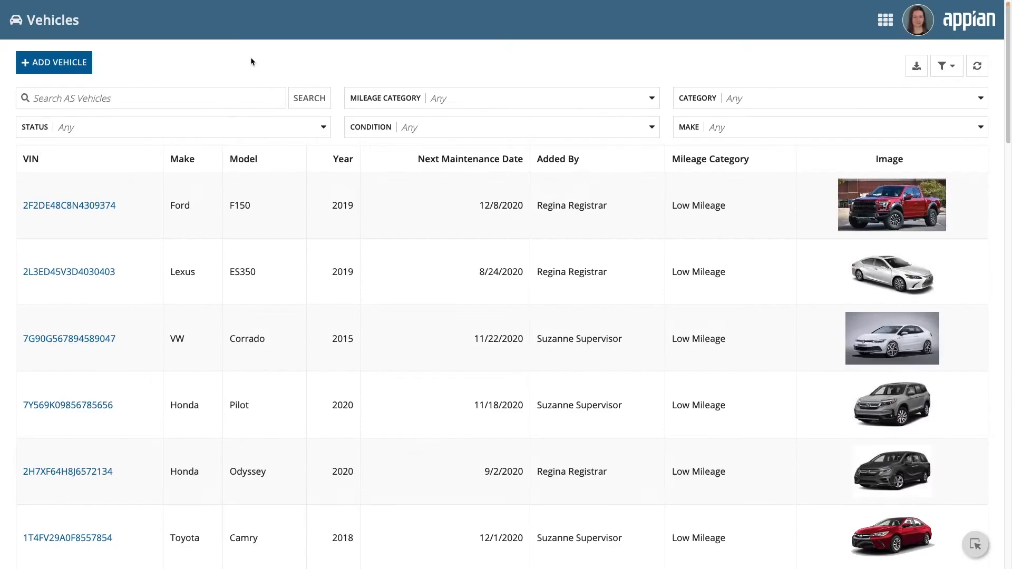
pyautogui.moveTo(155, 218)
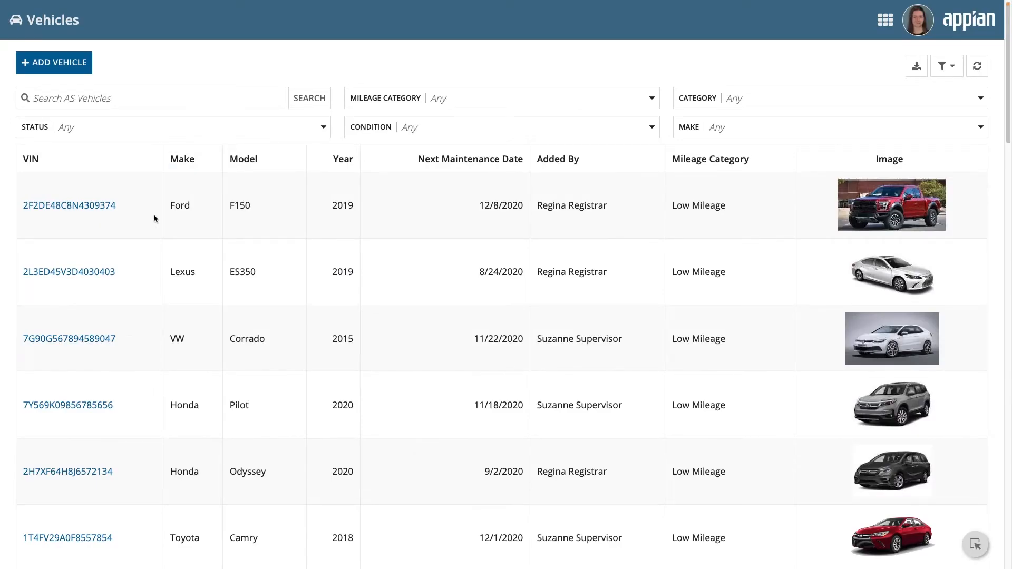
pyautogui.moveTo(152, 417)
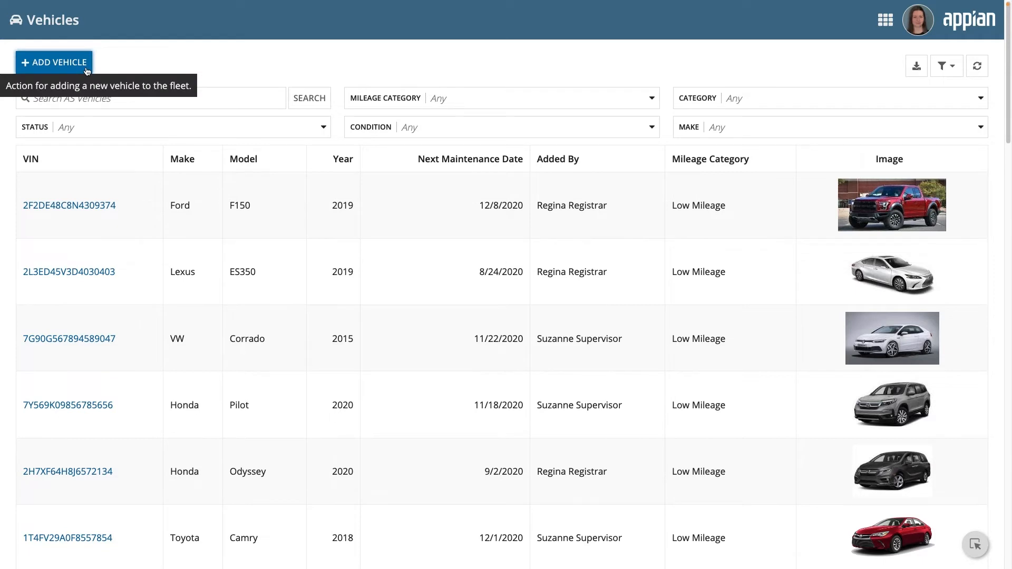
# Step: Open the 2019 Ford F150 record by its VIN and launch Update Vehicle
pyautogui.click(69, 206)
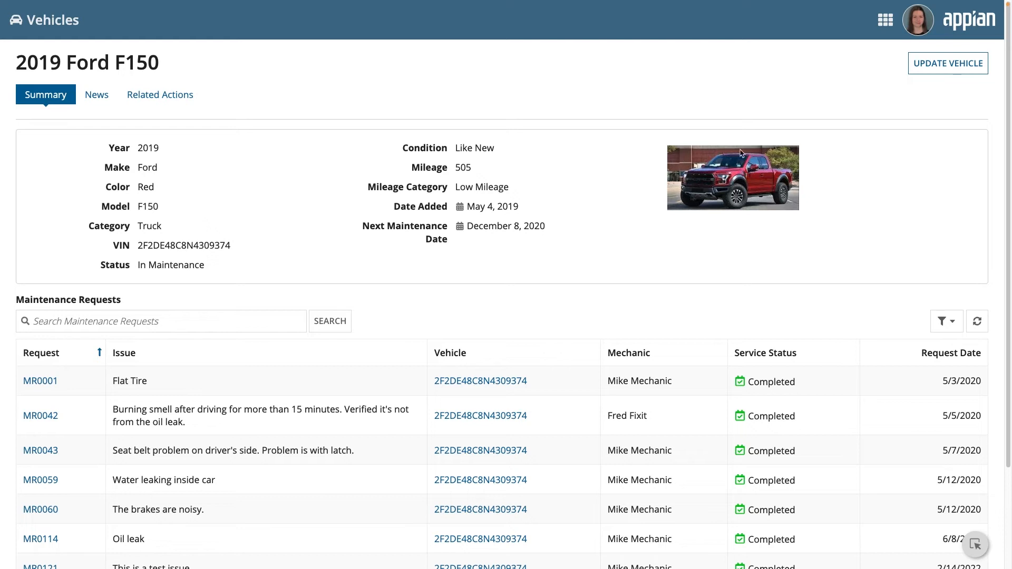
pyautogui.moveTo(948, 64)
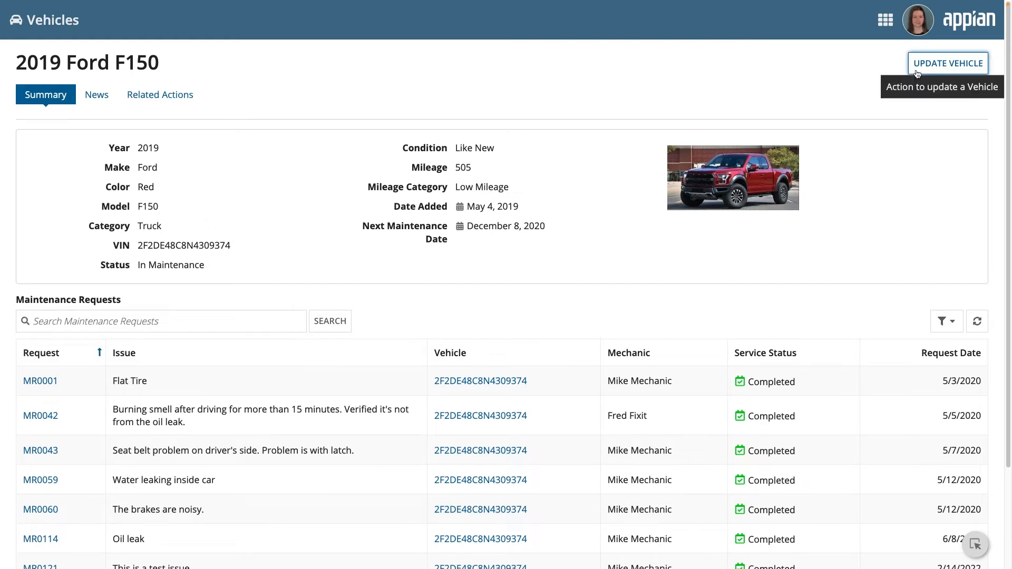
pyautogui.click(947, 63)
pyautogui.write('Ford')
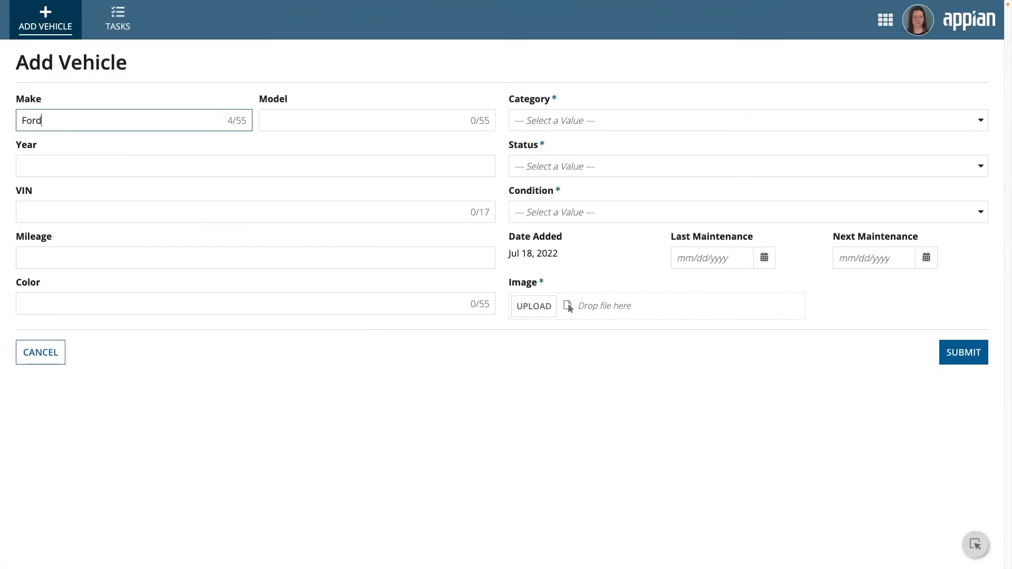
pyautogui.write('Escape')
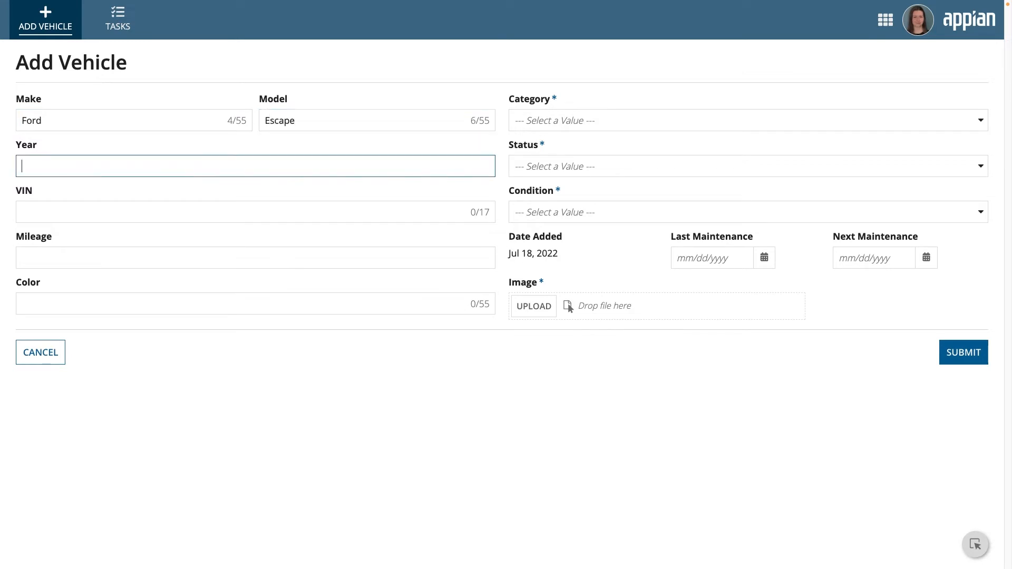
pyautogui.write('2021')
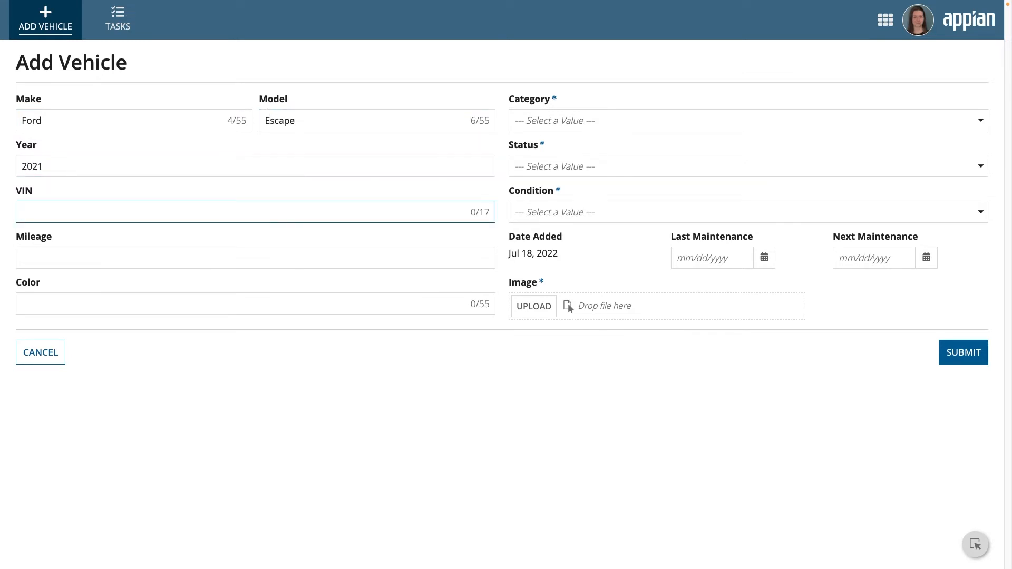
pyautogui.write('1FMCU0GD2JUA06690')
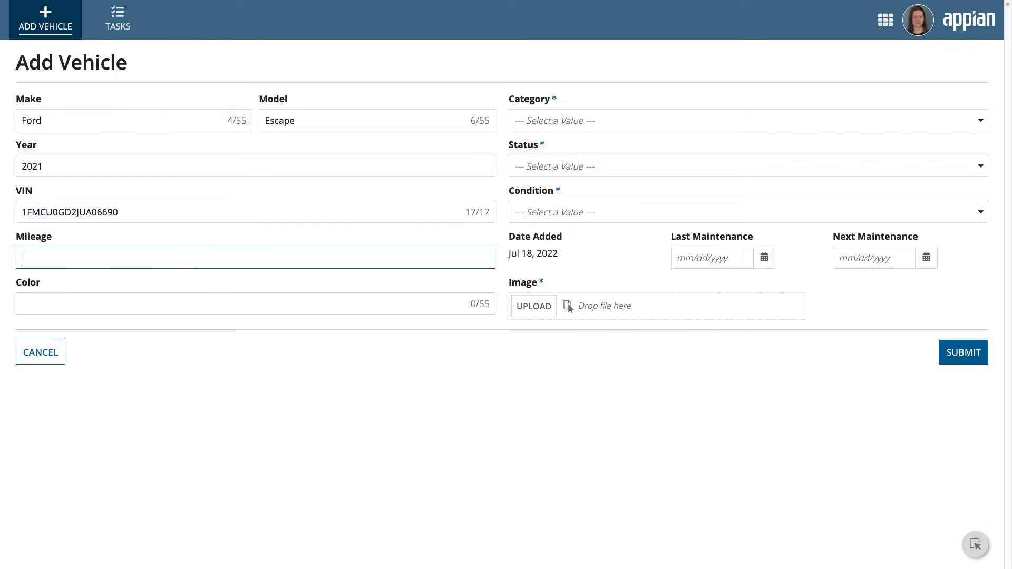
pyautogui.write('20000')
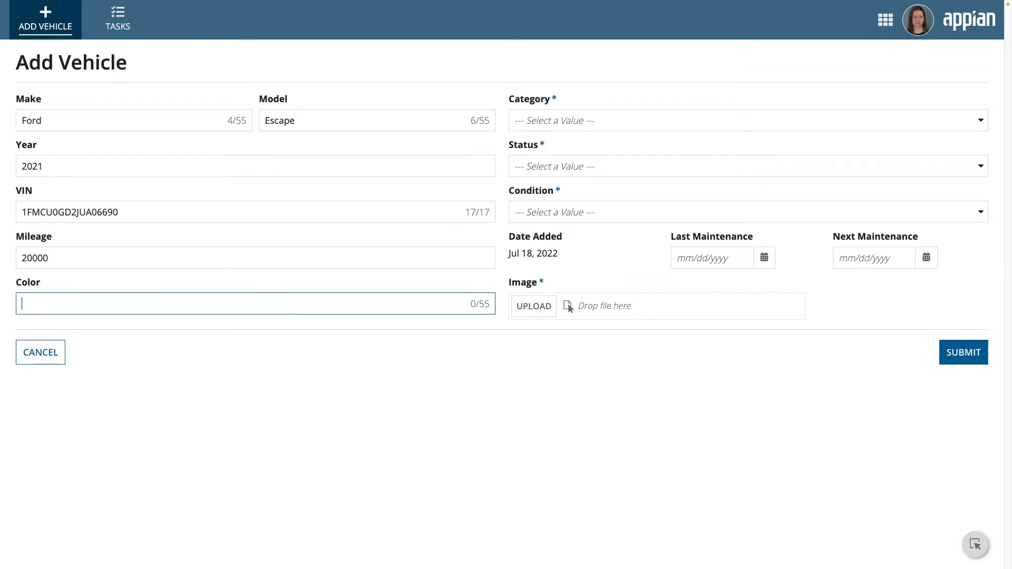
pyautogui.write('Gray')
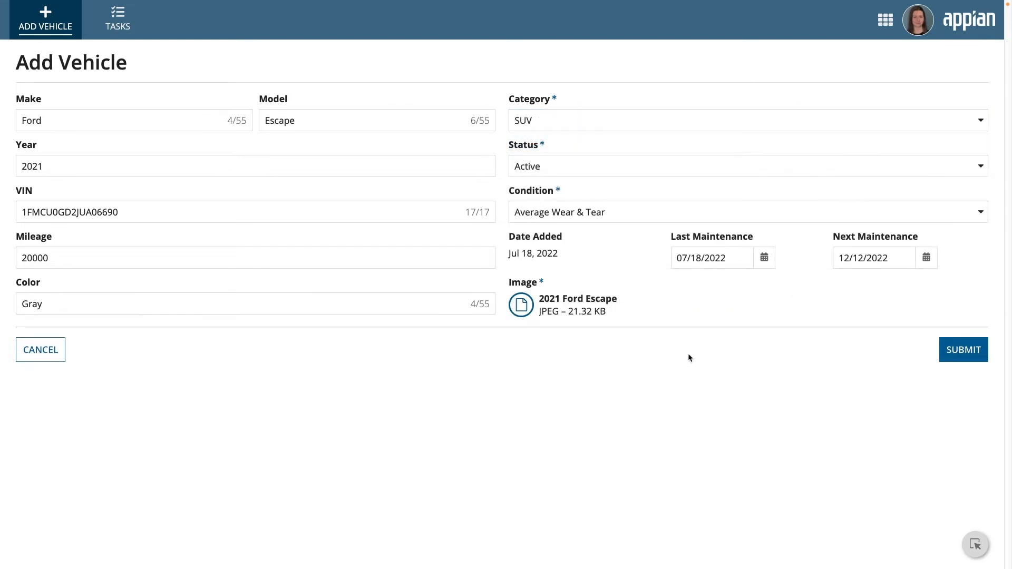
pyautogui.click(962, 349)
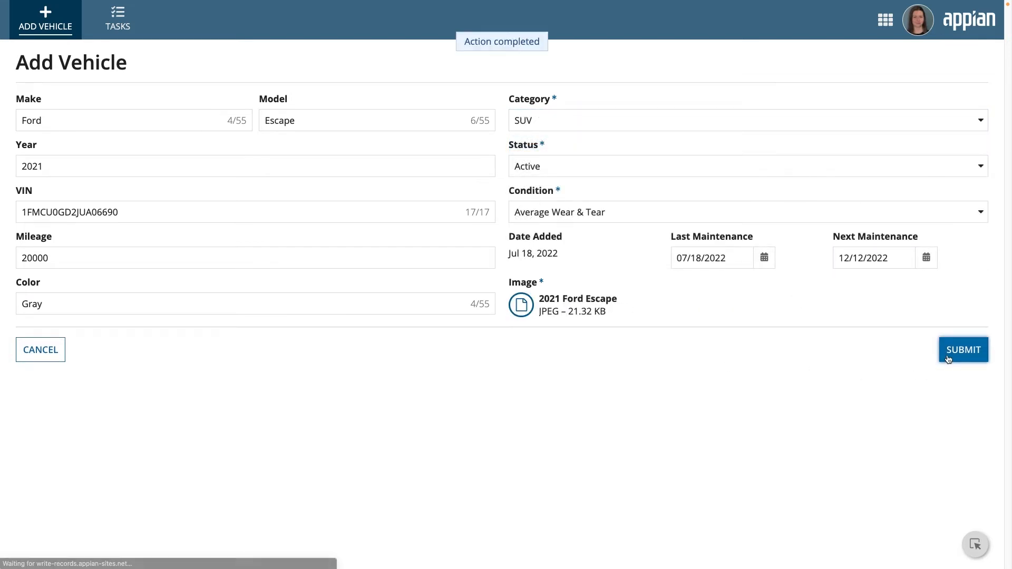
pyautogui.click(963, 349)
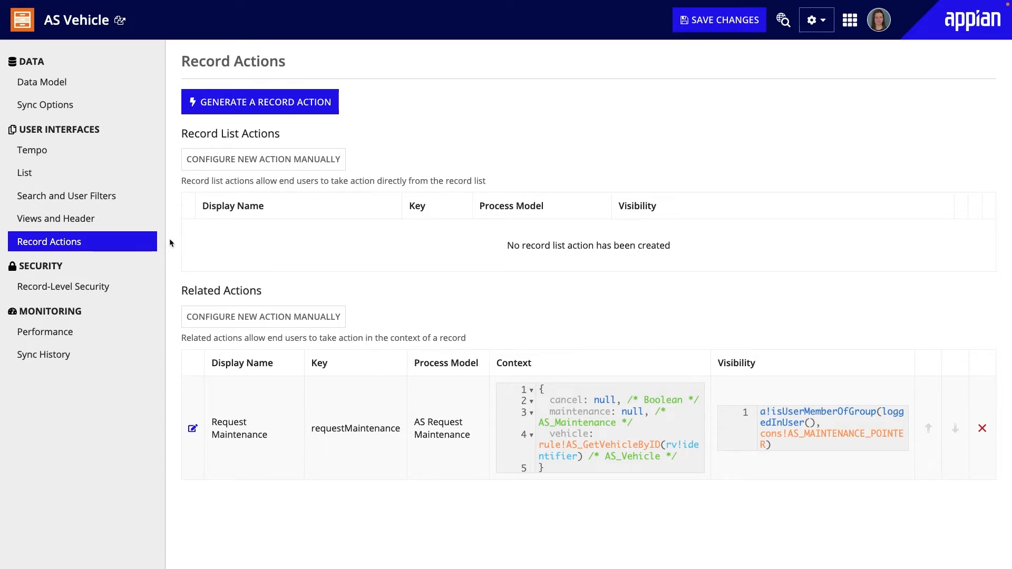
pyautogui.moveTo(148, 243)
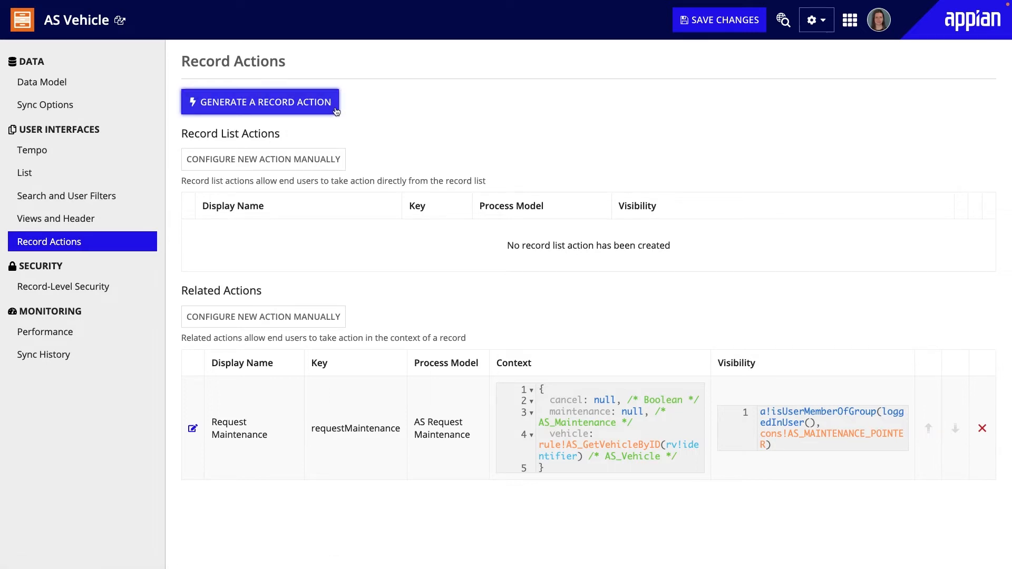
# Step: Launch the record action generator for AS Vehicle, then cancel without creating anything
pyautogui.click(259, 102)
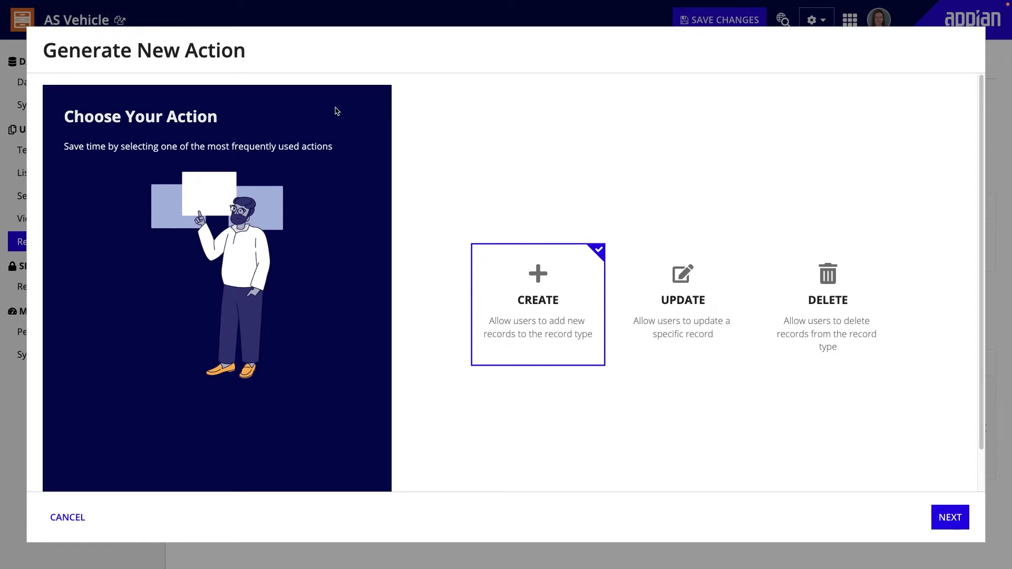
pyautogui.moveTo(642, 251)
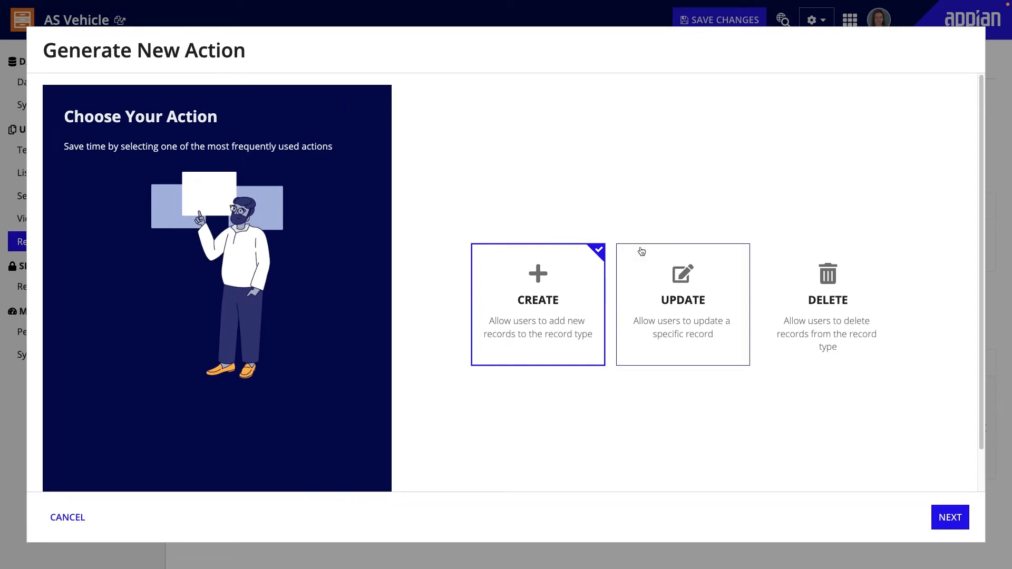
pyautogui.click(68, 516)
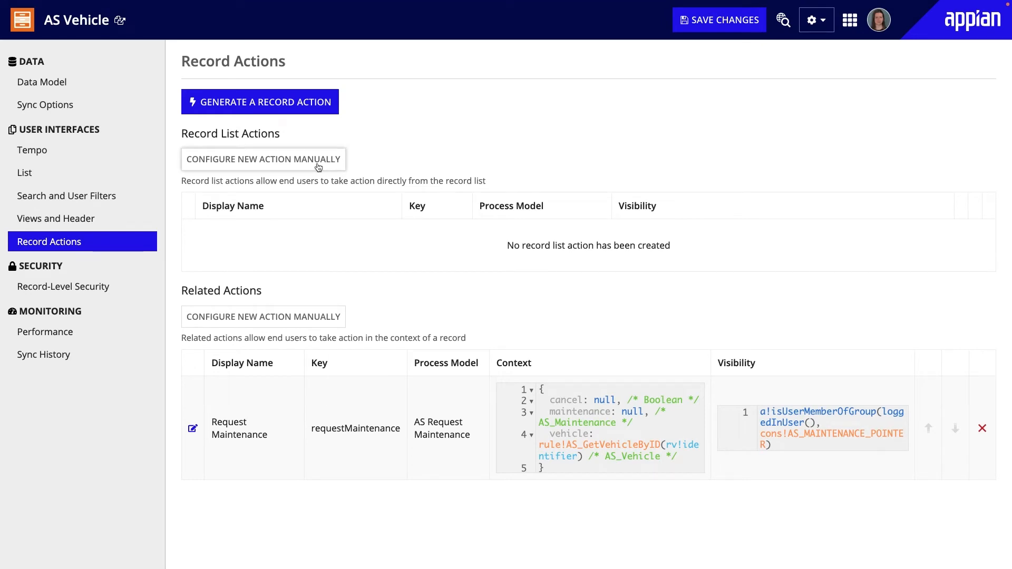
# Step: Add an Add Vehicle record list action described as adding a new vehicle, using AS New Vehicle
pyautogui.click(262, 159)
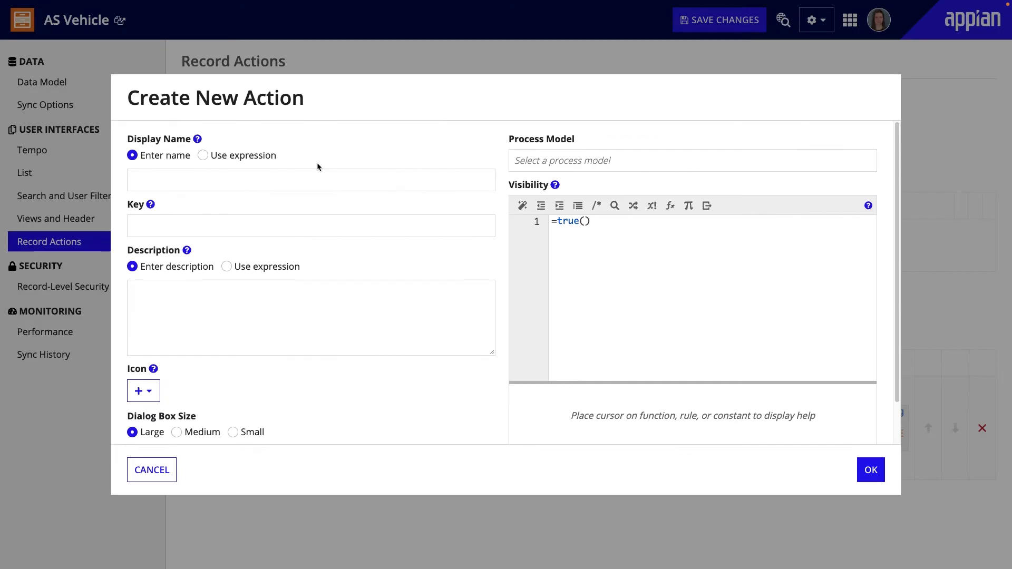
pyautogui.write('Ad')
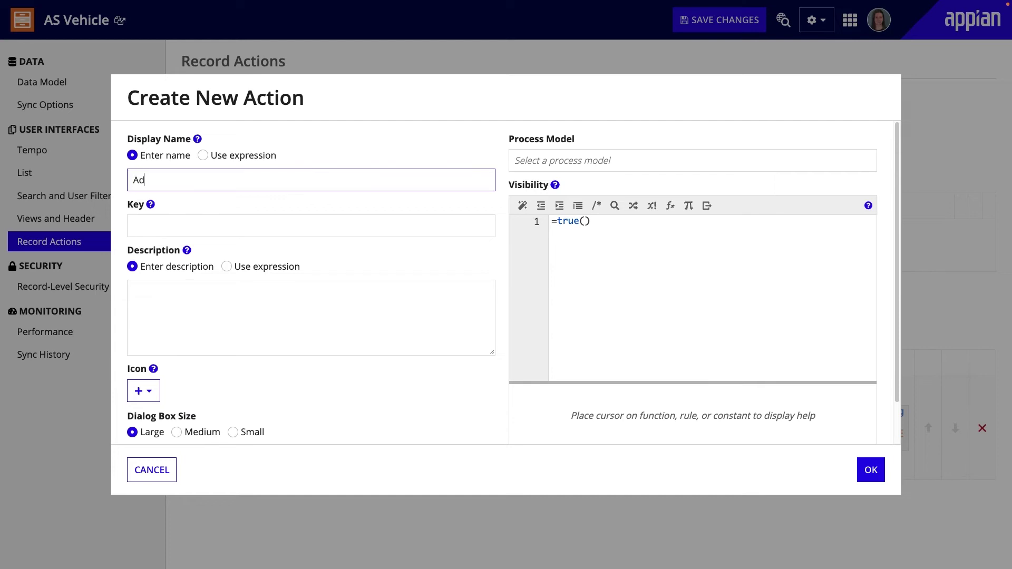
pyautogui.write('d Vehicle')
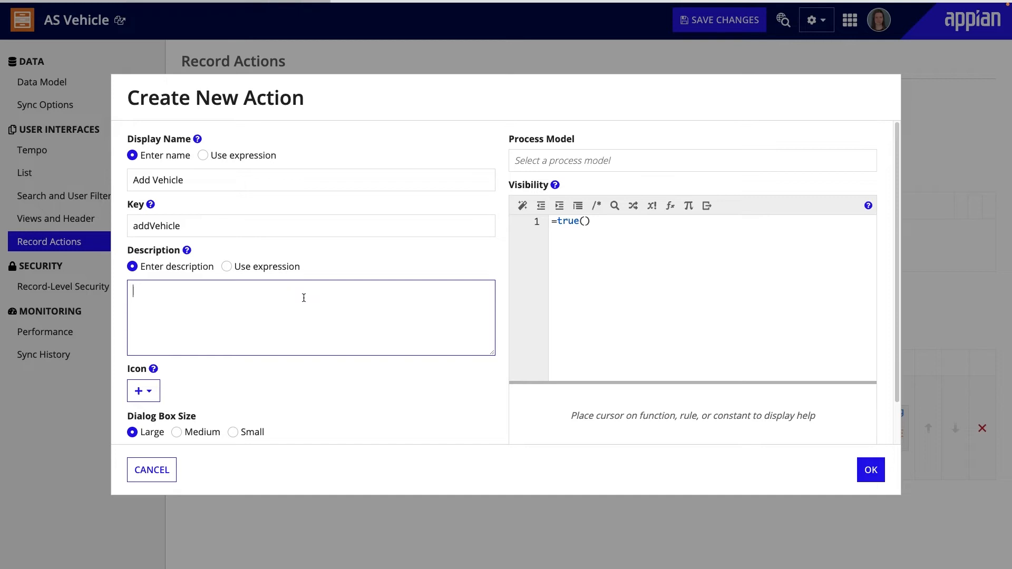
pyautogui.write('Action for adding a new vehicle to the fleet.')
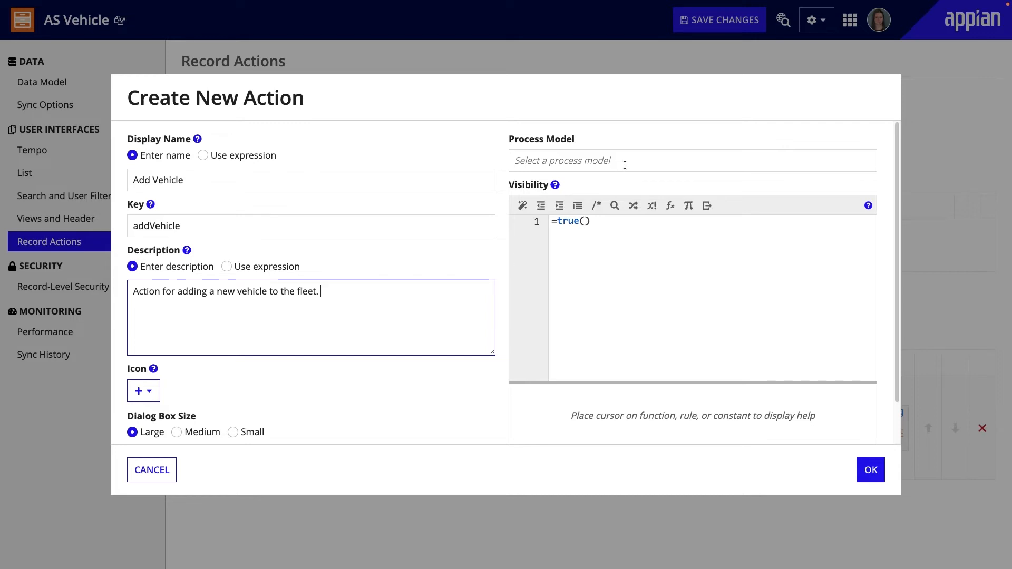
pyautogui.write('AS New')
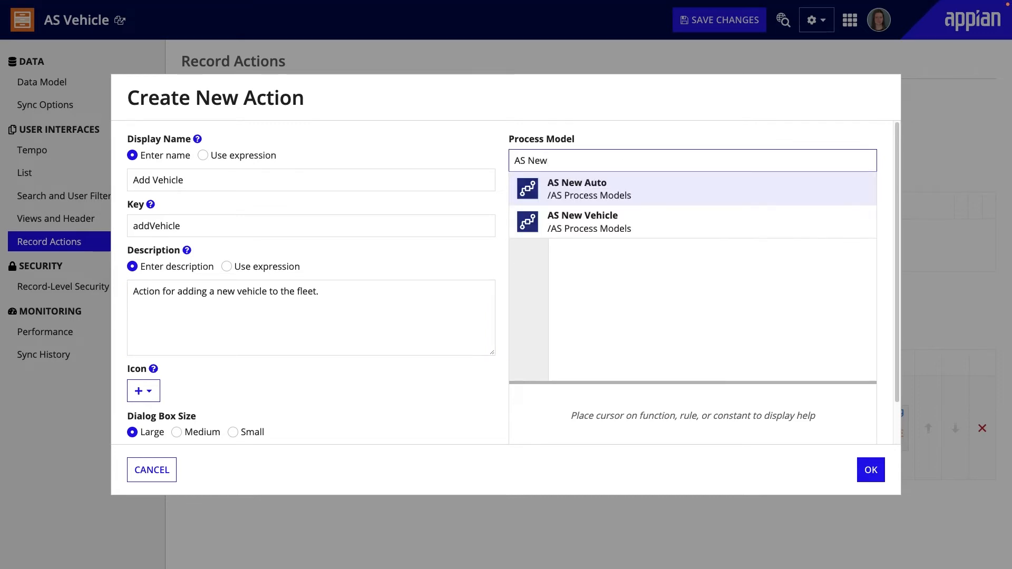
pyautogui.moveTo(636, 222)
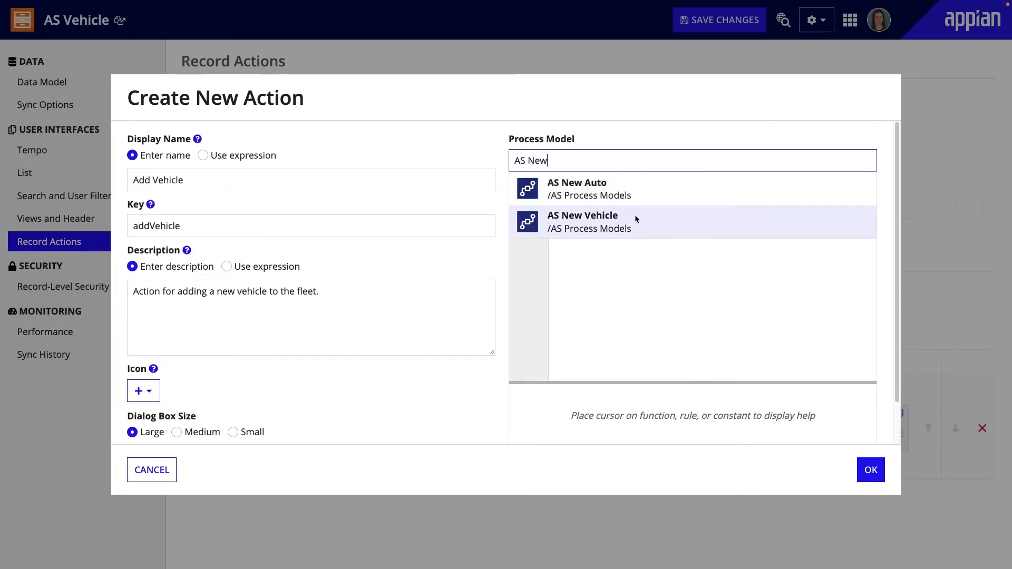
pyautogui.click(582, 221)
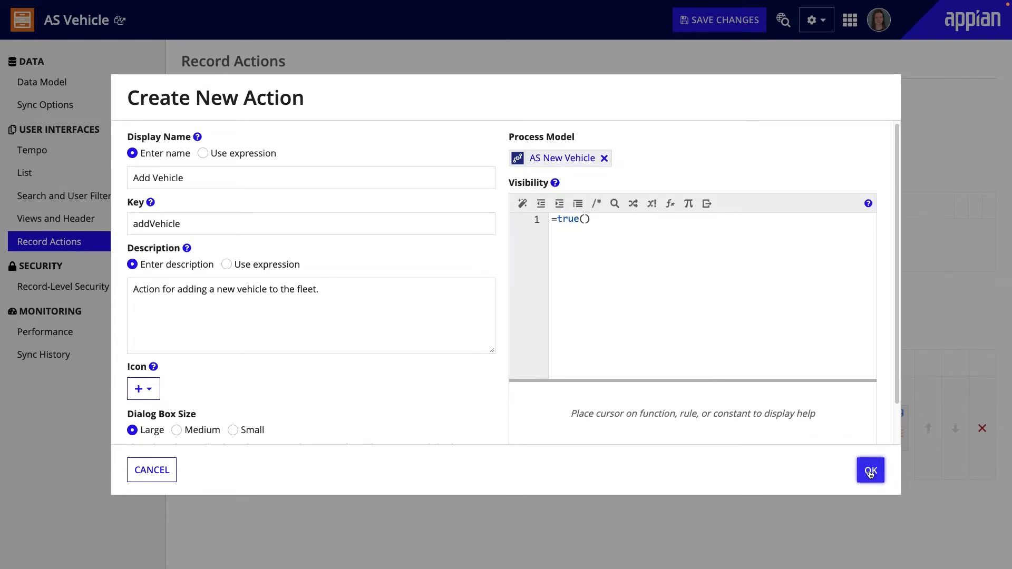
pyautogui.click(870, 469)
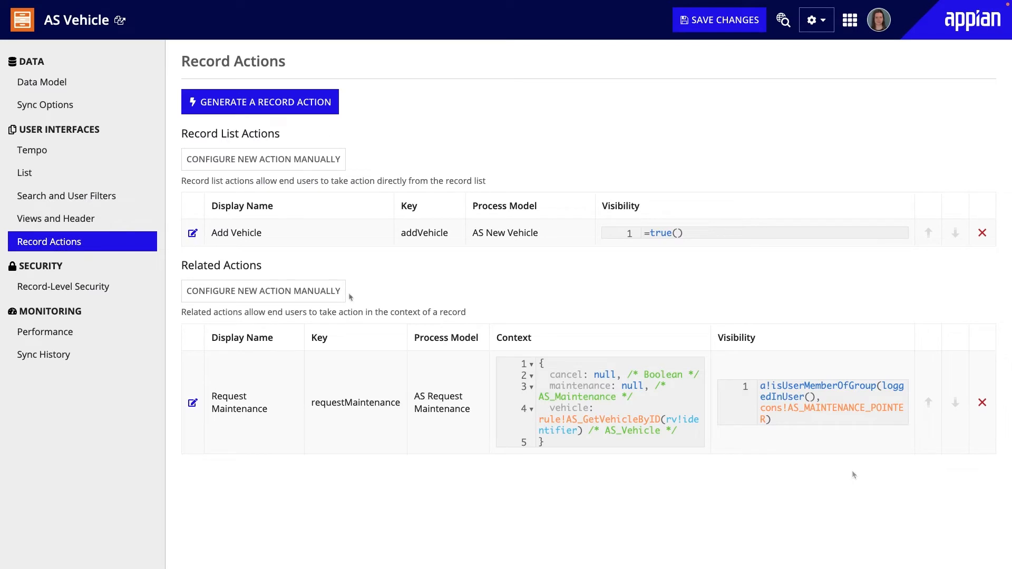
pyautogui.moveTo(334, 298)
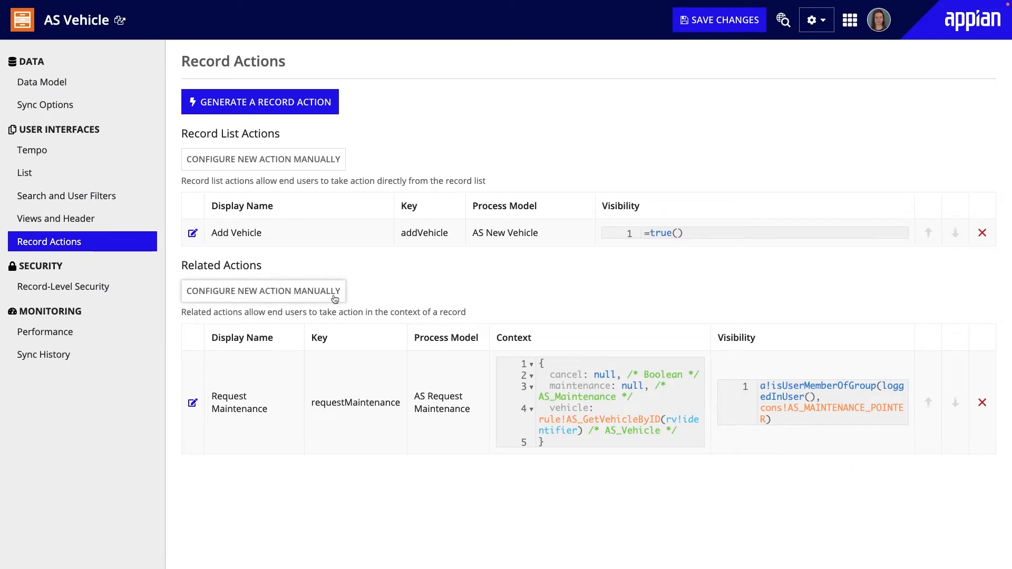
# Step: Configure a new related action Update Vehicle described as 'Update vehicle information'
pyautogui.click(263, 291)
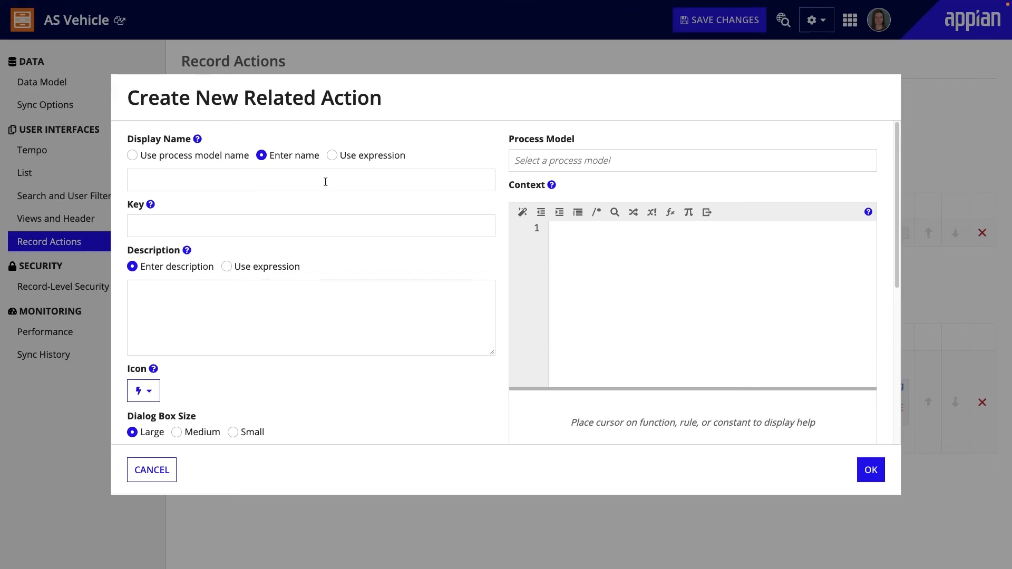
pyautogui.write('Update Vehicle')
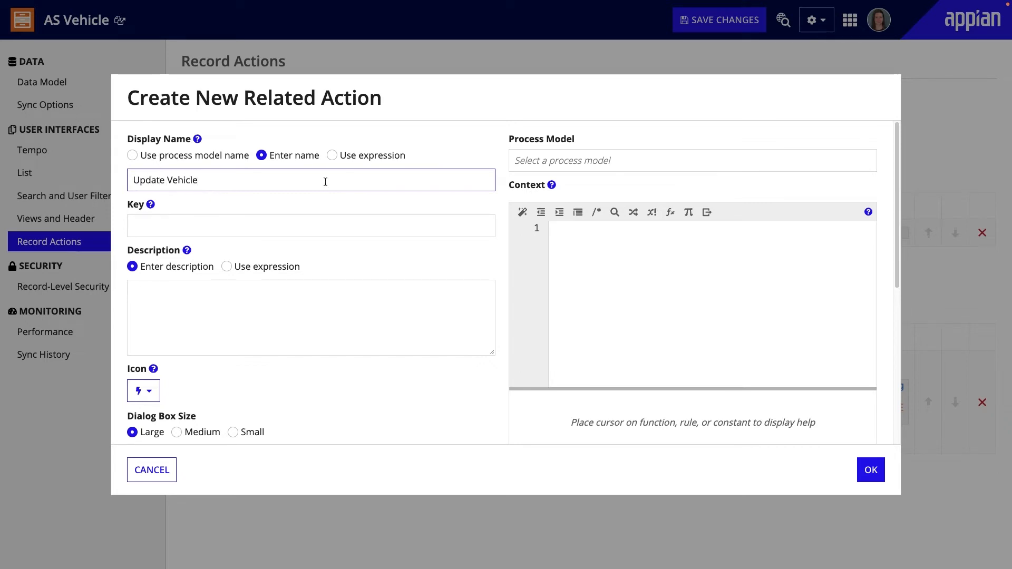
pyautogui.write('Update vehicle information.')
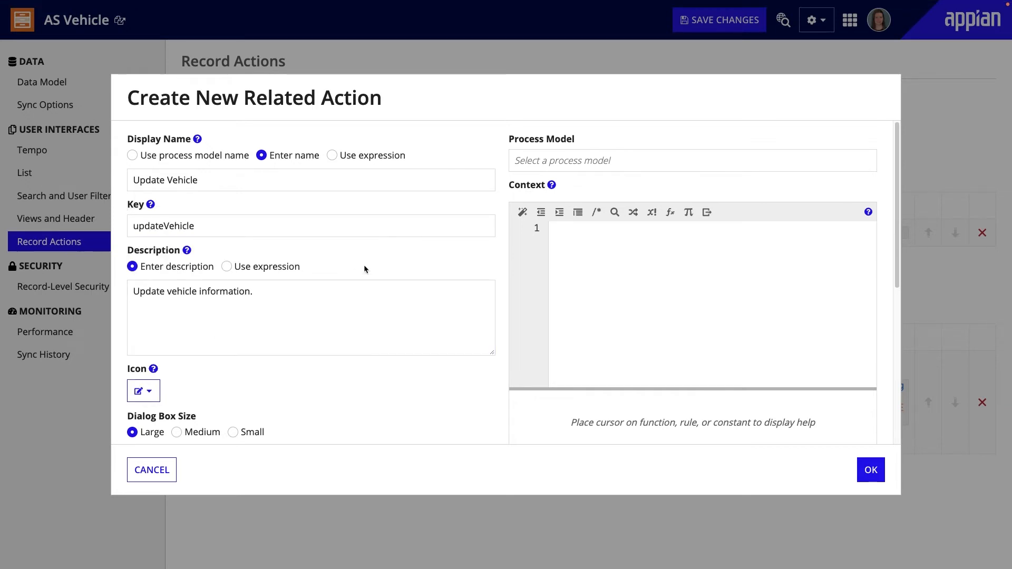
pyautogui.click(692, 160)
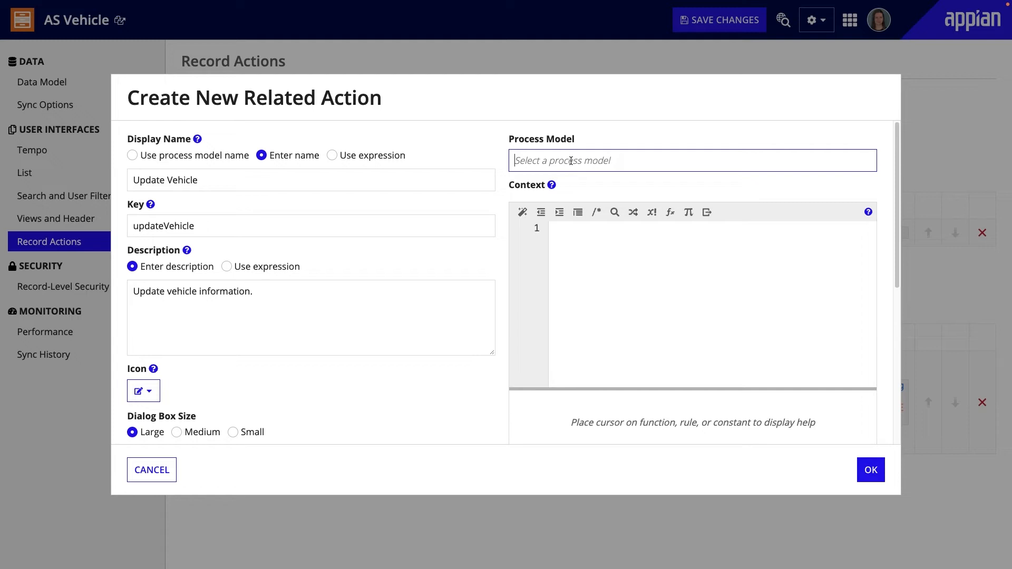
# Step: Choose AS Update Vehicle as the process model and select the record parameter's null value
pyautogui.write('AS')
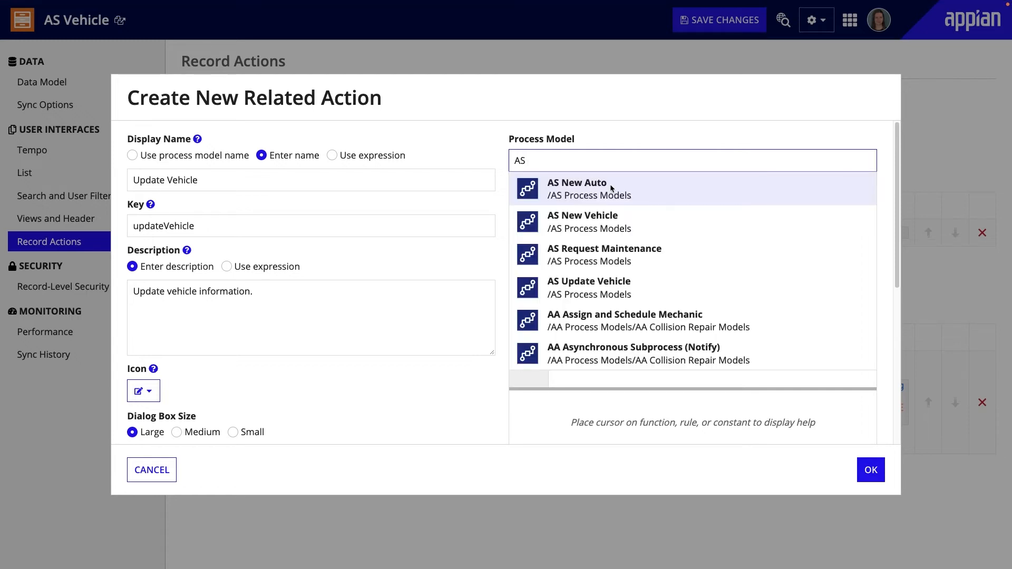
pyautogui.click(588, 287)
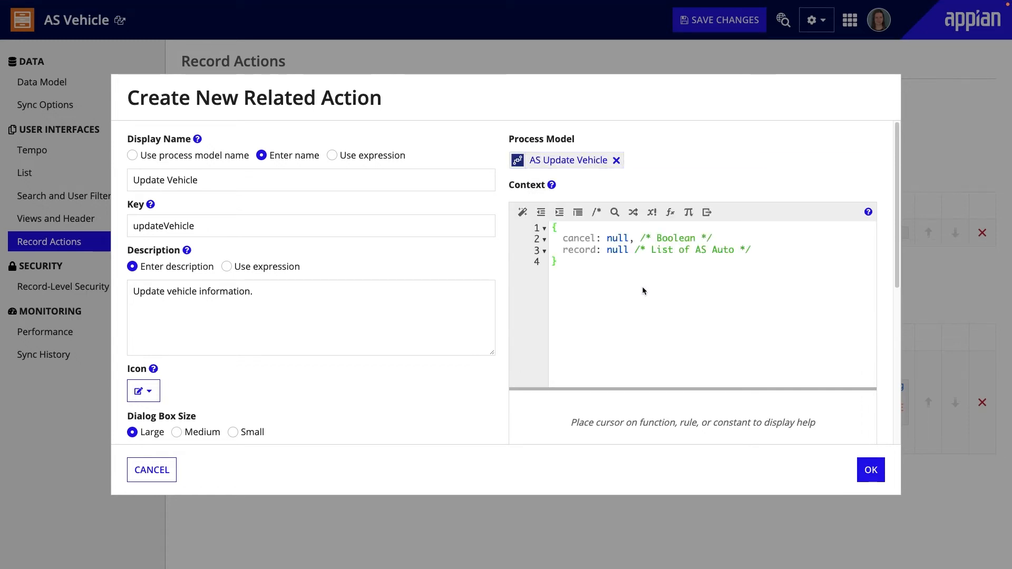
pyautogui.moveTo(629, 252)
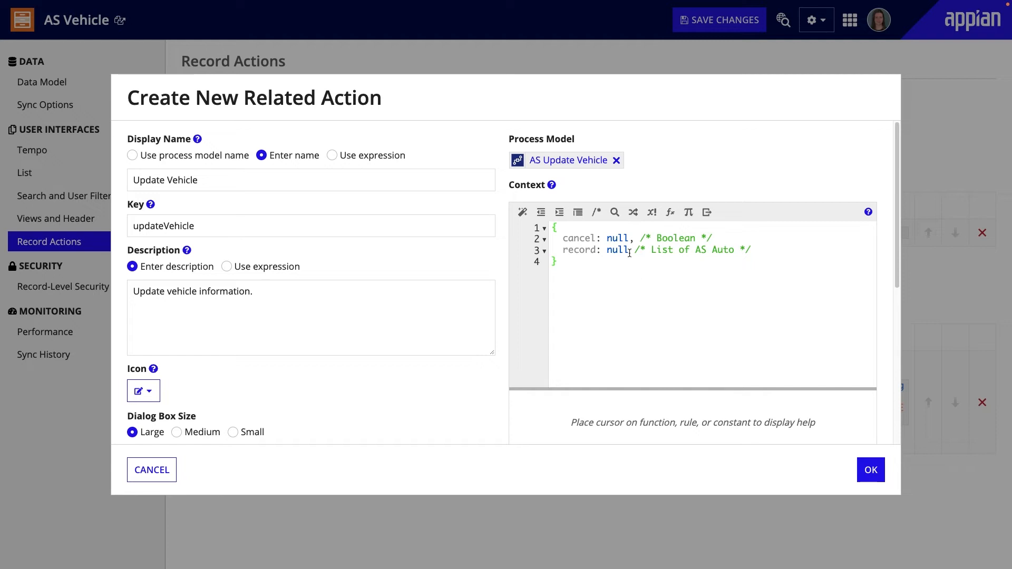
pyautogui.doubleClick(617, 251)
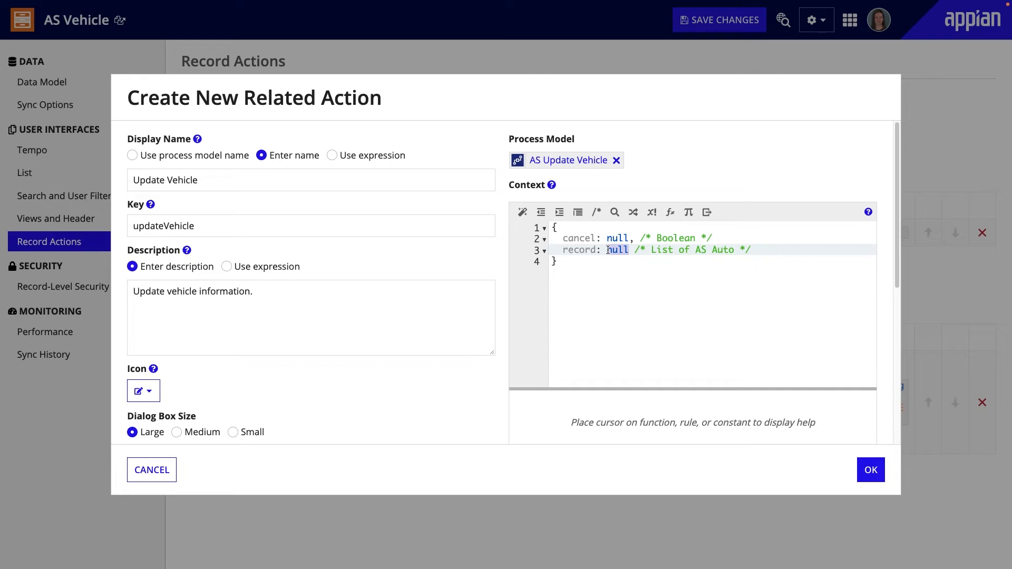
# Step: Set record to rule!AS_GetVehicleByID(rv!identifier) and save the Update Vehicle related action
pyautogui.write('ru')
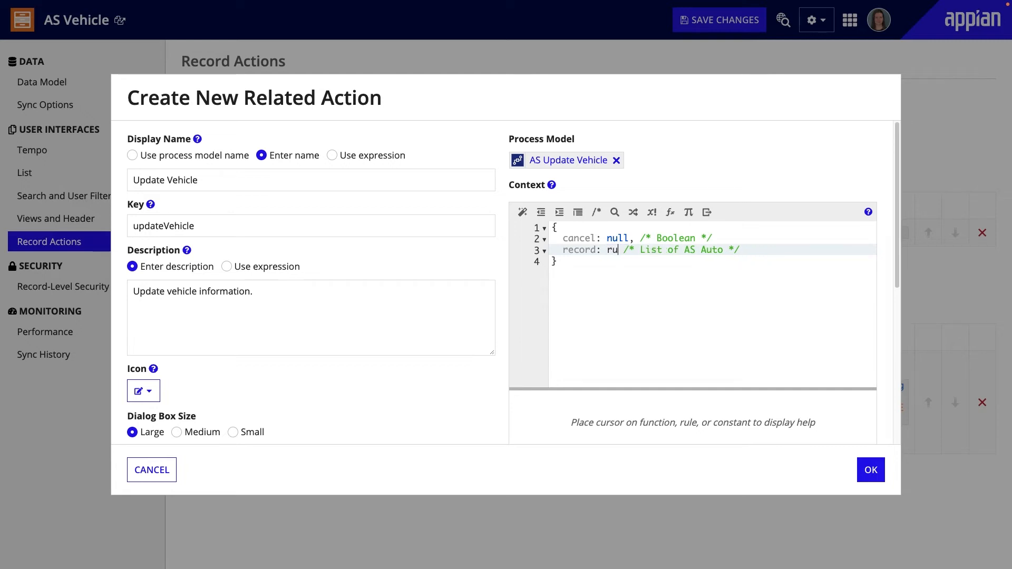
pyautogui.write('le!')
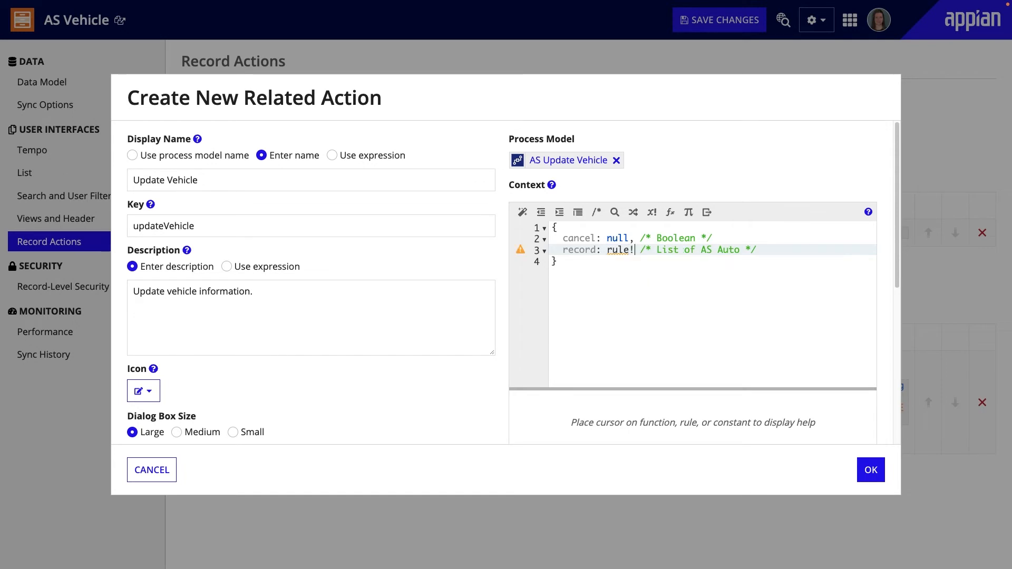
pyautogui.write('AS')
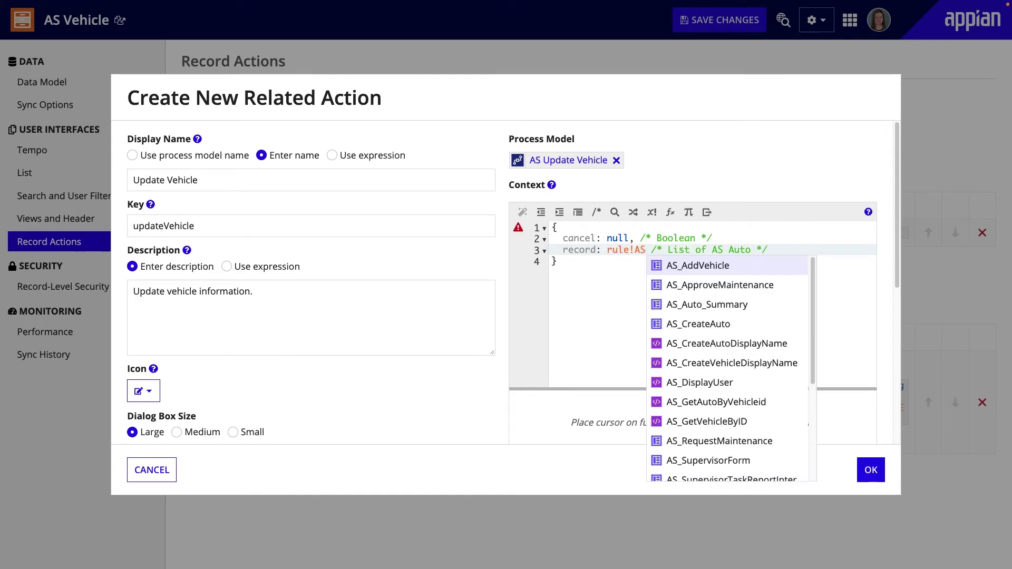
pyautogui.write('_G')
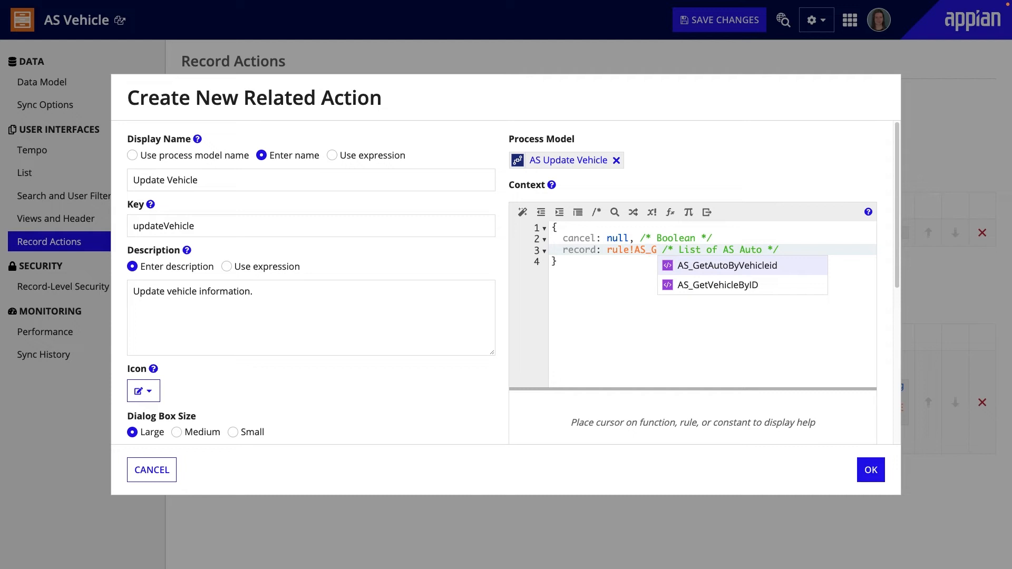
pyautogui.click(717, 285)
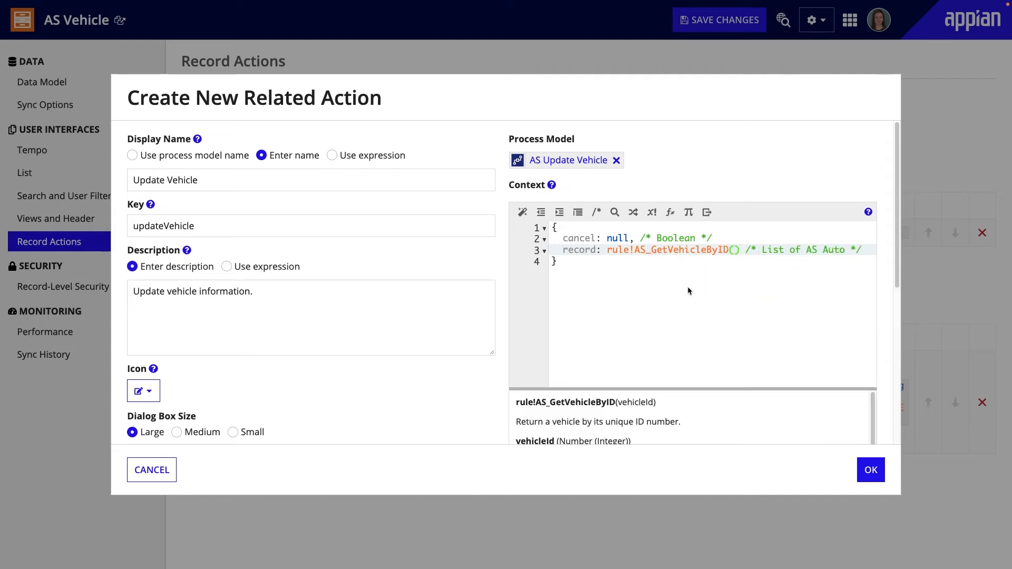
pyautogui.write('rv!')
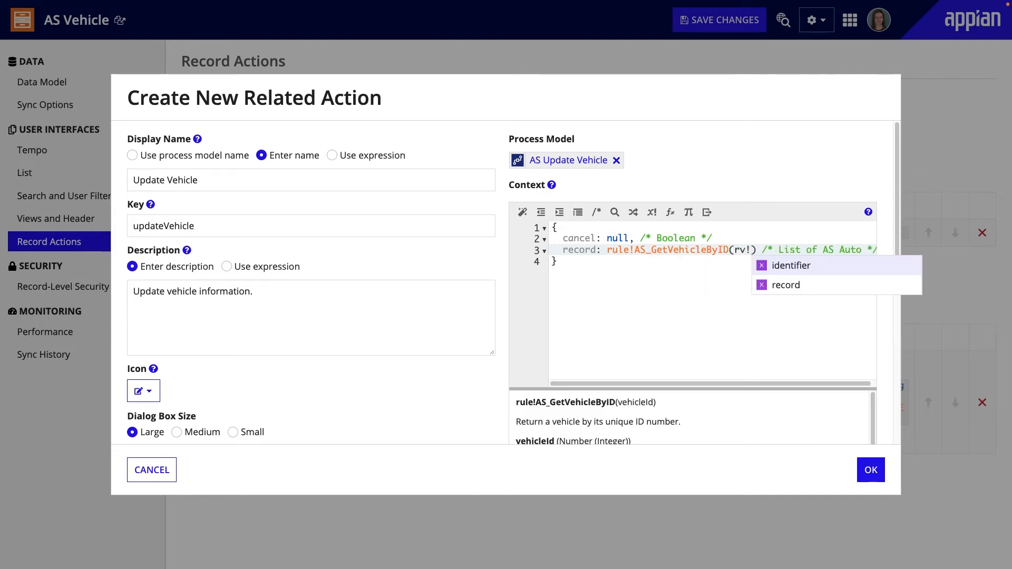
pyautogui.click(789, 266)
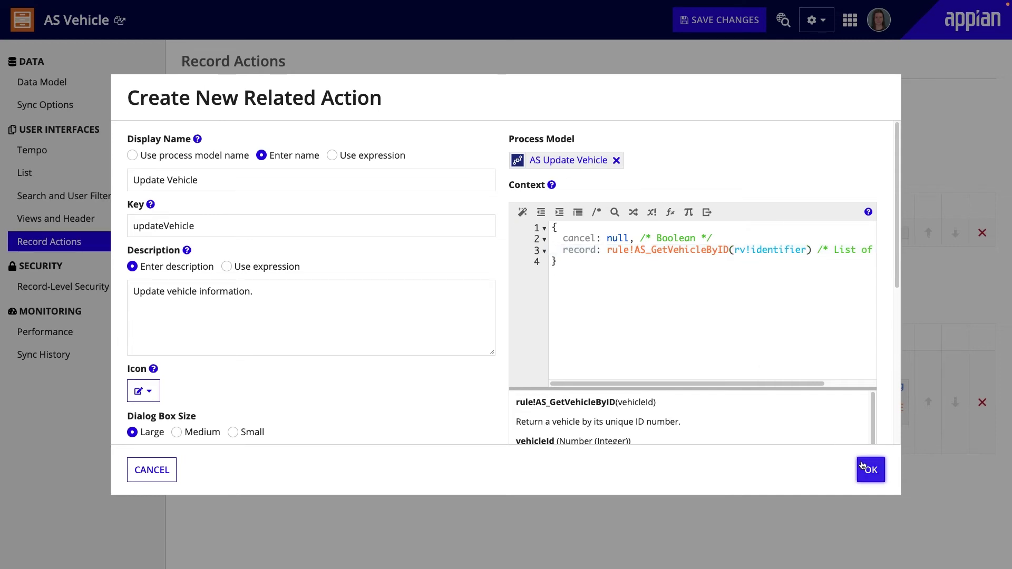
pyautogui.click(870, 470)
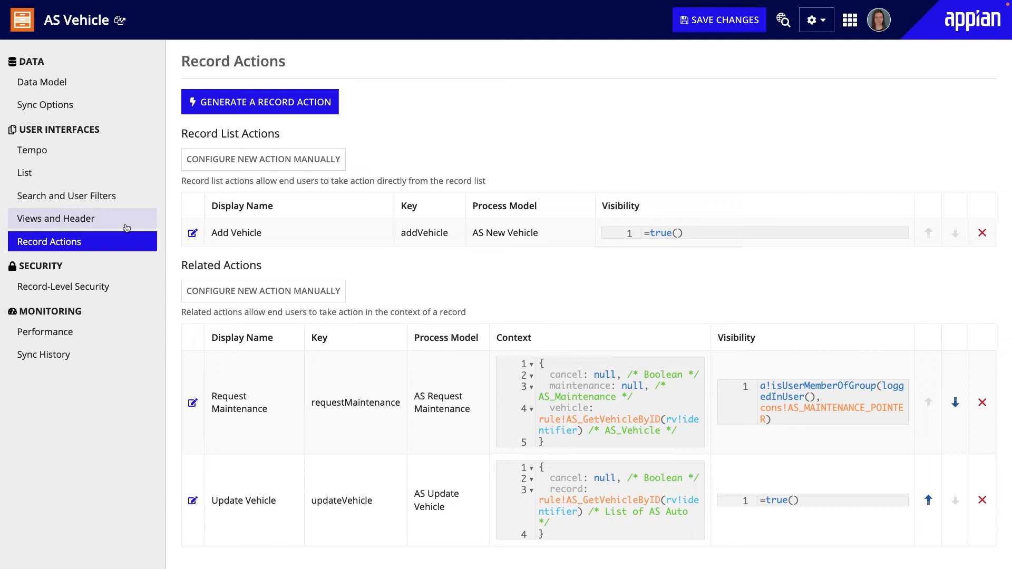
# Step: Add Update Vehicle as a Summary view shortcut and save the AS Vehicle record type
pyautogui.click(56, 218)
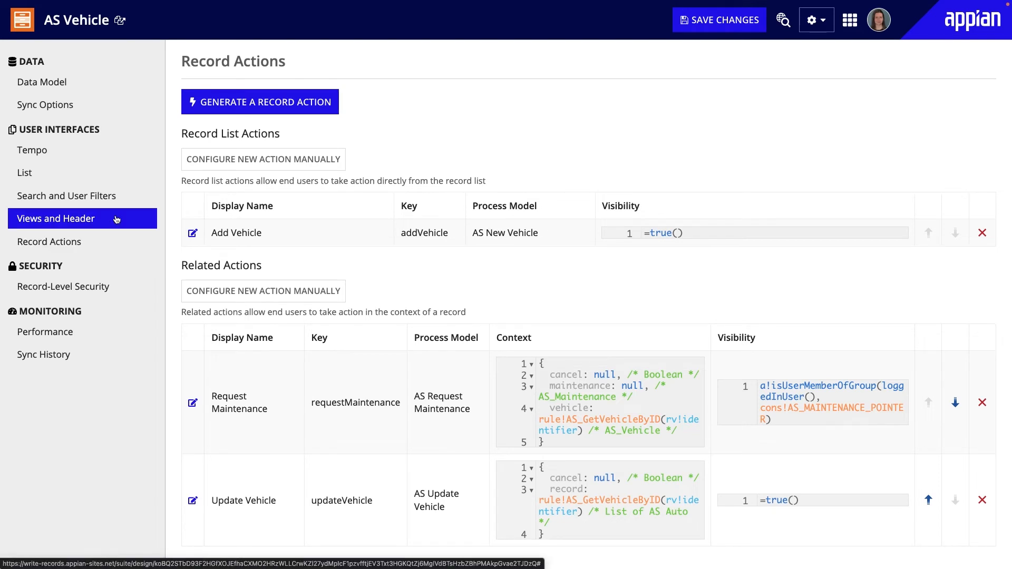
pyautogui.click(56, 218)
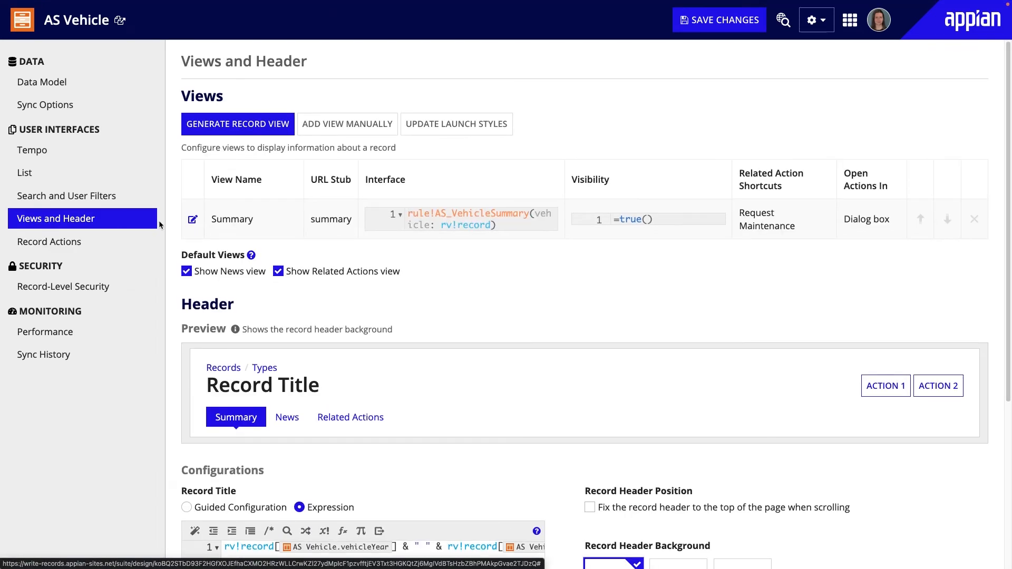
pyautogui.click(193, 219)
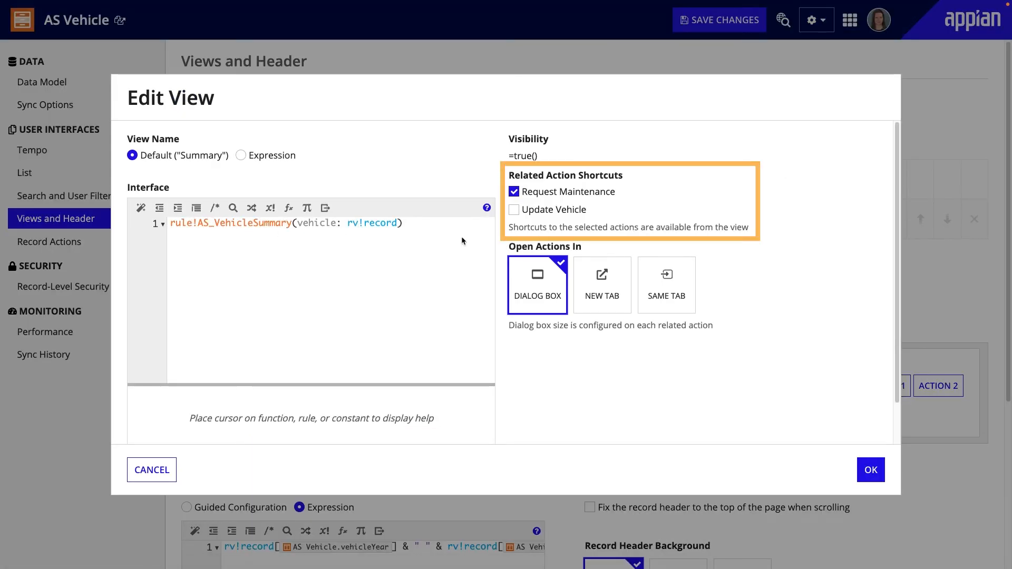
pyautogui.click(513, 210)
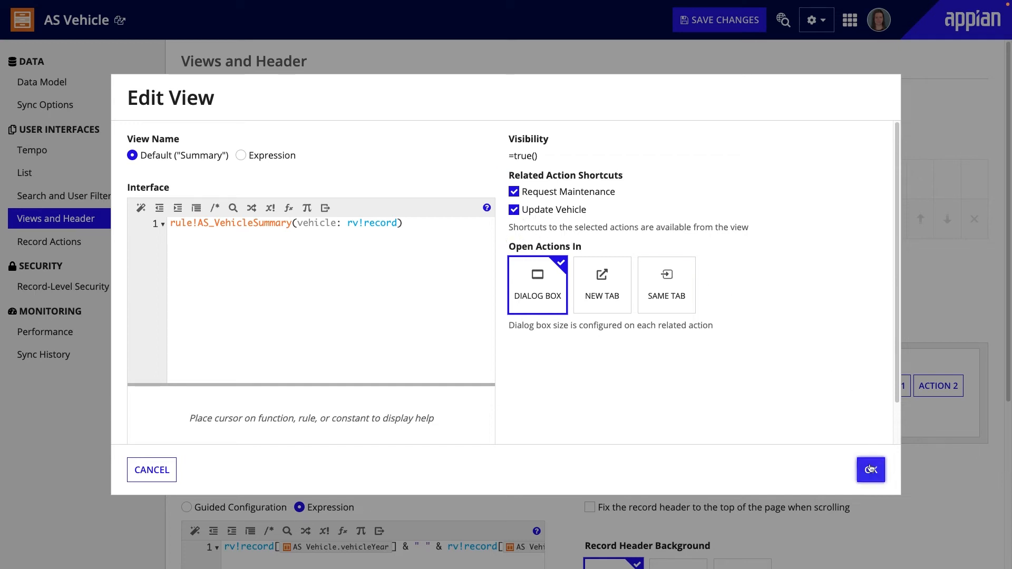
pyautogui.click(871, 469)
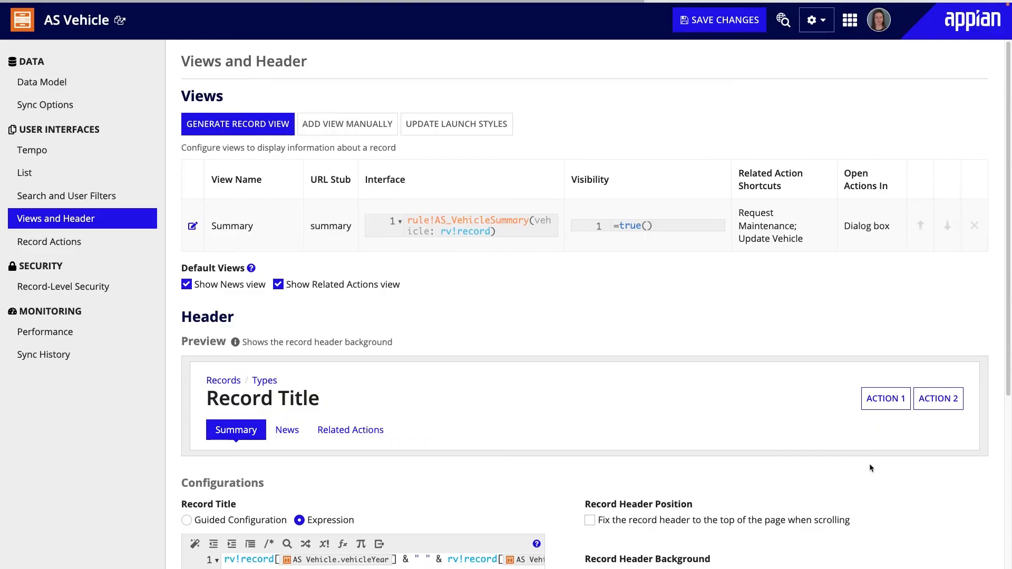
pyautogui.moveTo(805, 363)
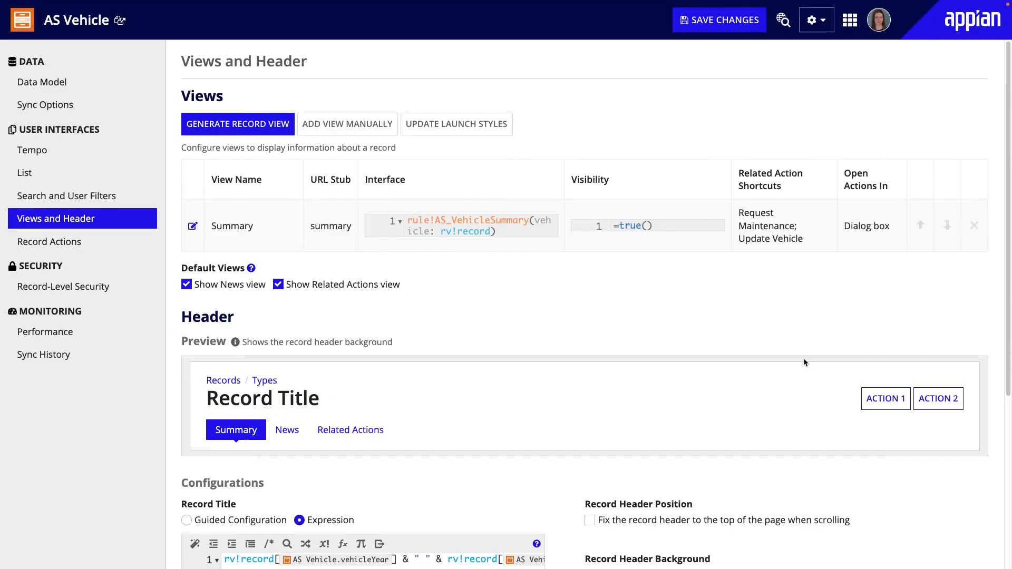
pyautogui.moveTo(719, 20)
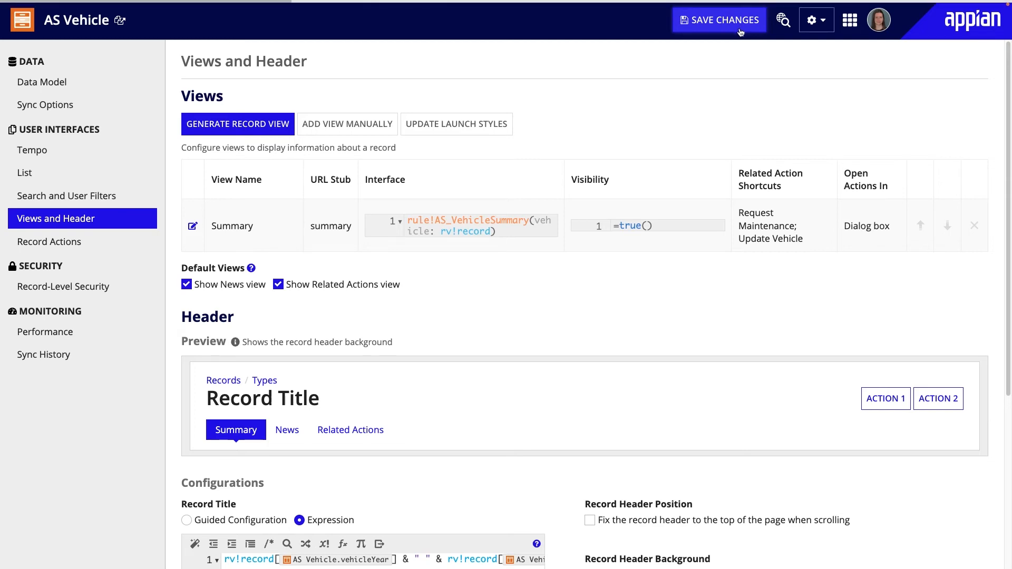
pyautogui.click(718, 19)
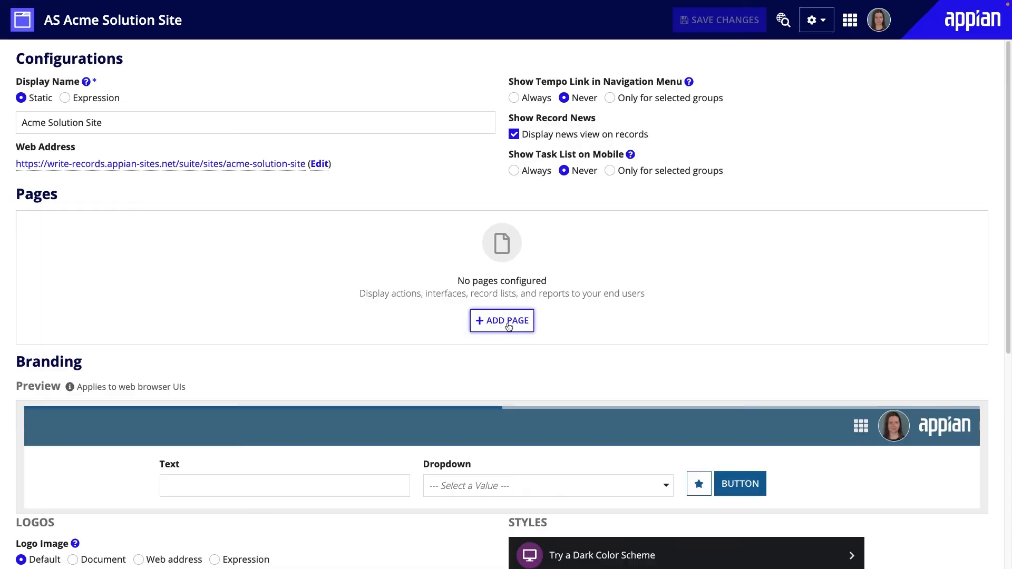
# Step: Add a Vehicles record list page with a car icon showing AS Vehicle records
pyautogui.click(502, 320)
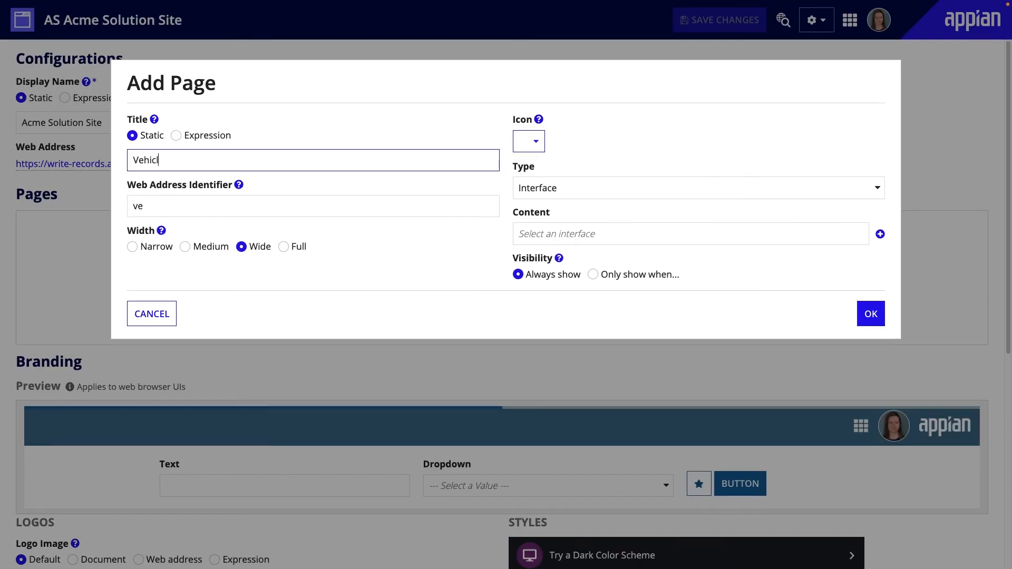
pyautogui.click(528, 141)
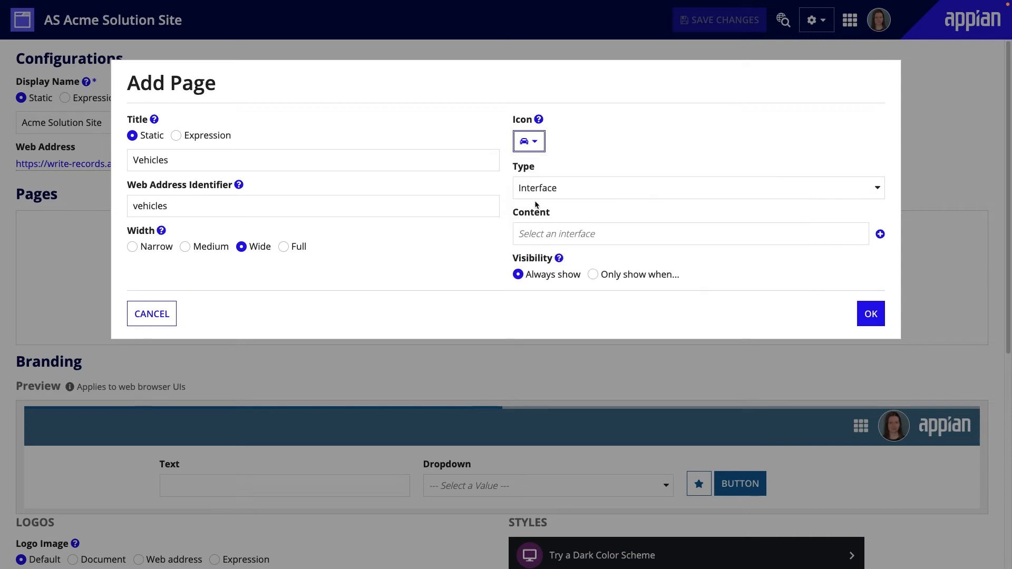
pyautogui.click(697, 188)
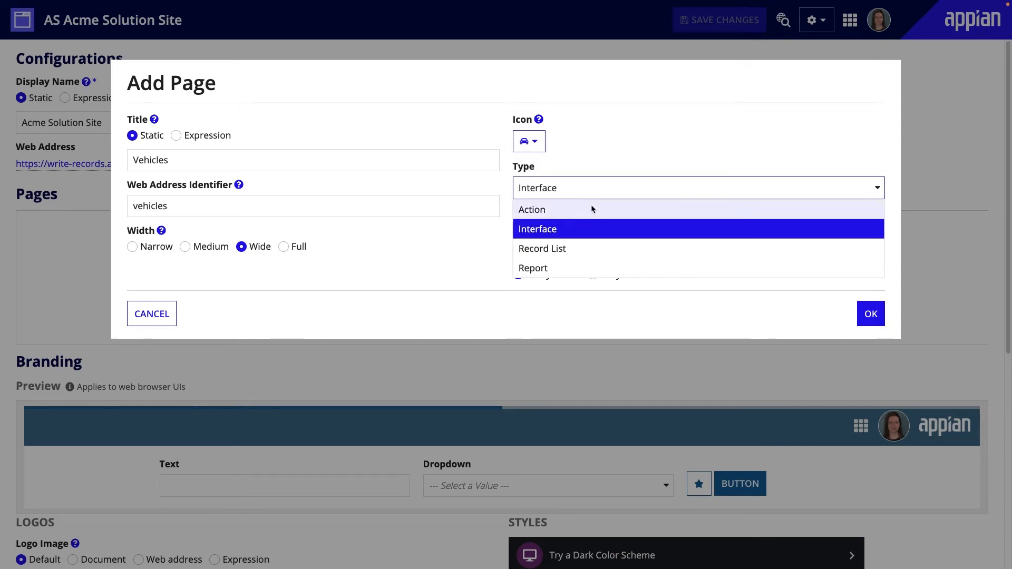
pyautogui.click(542, 249)
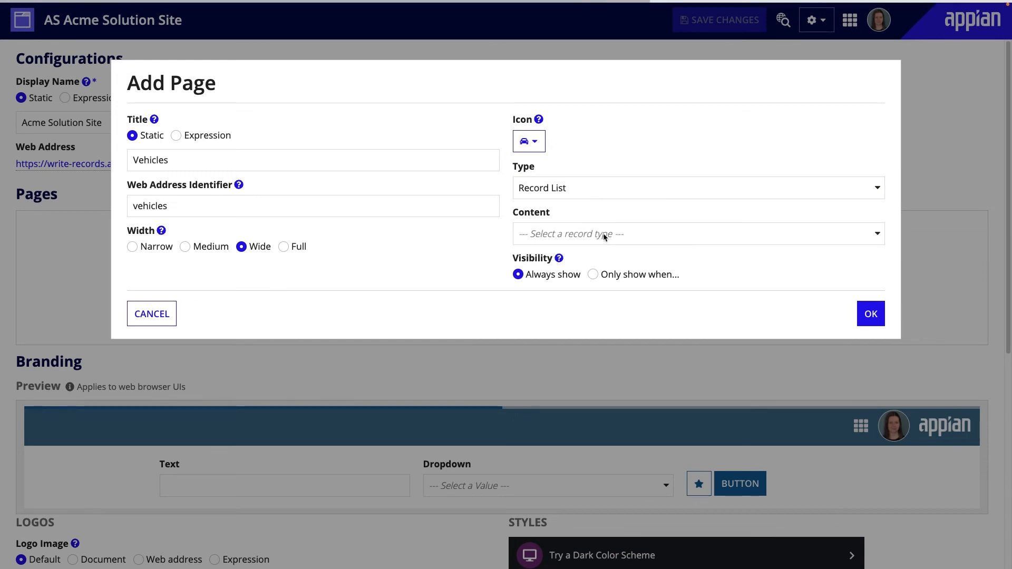
pyautogui.moveTo(633, 238)
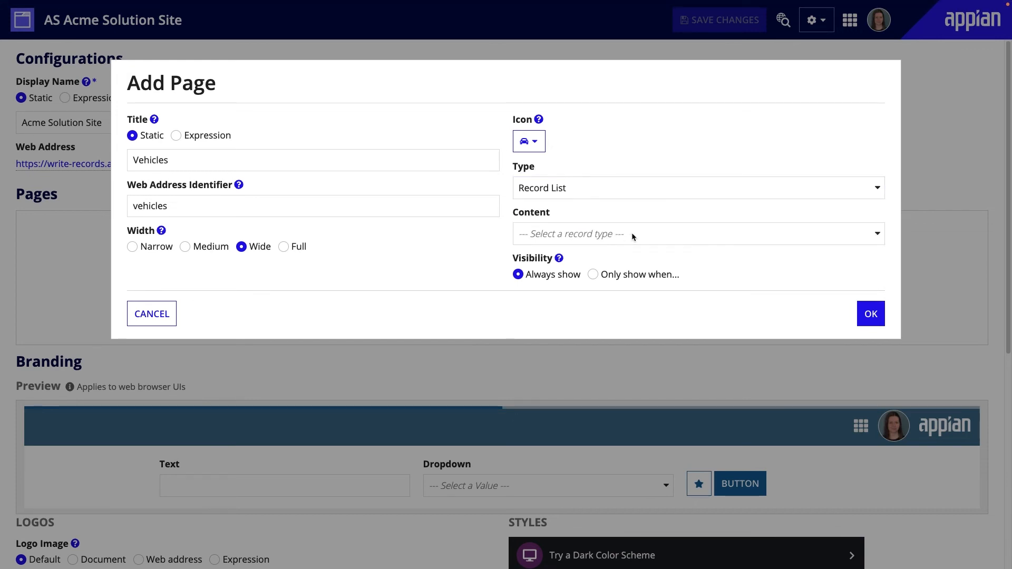
pyautogui.click(697, 234)
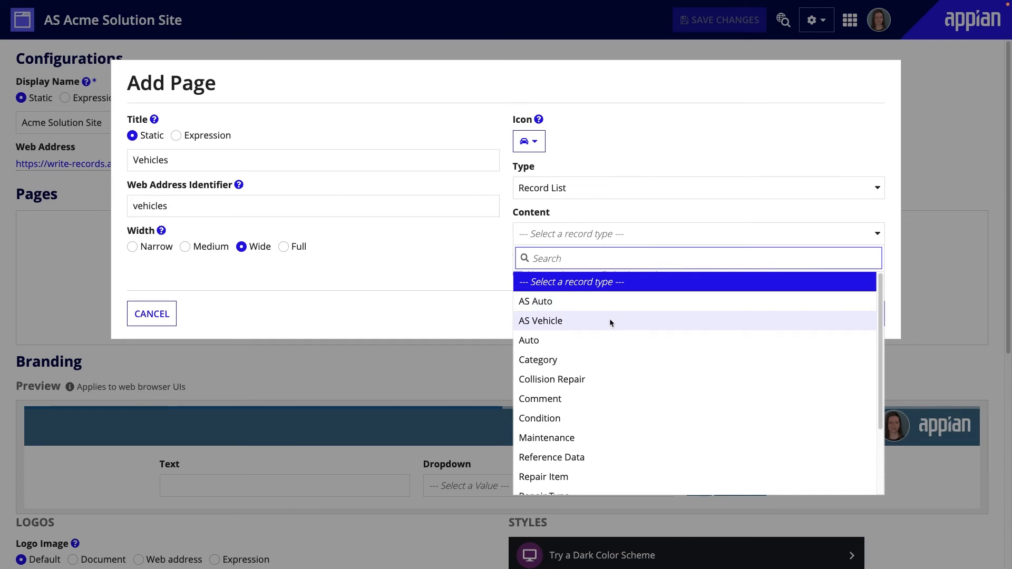
pyautogui.click(540, 320)
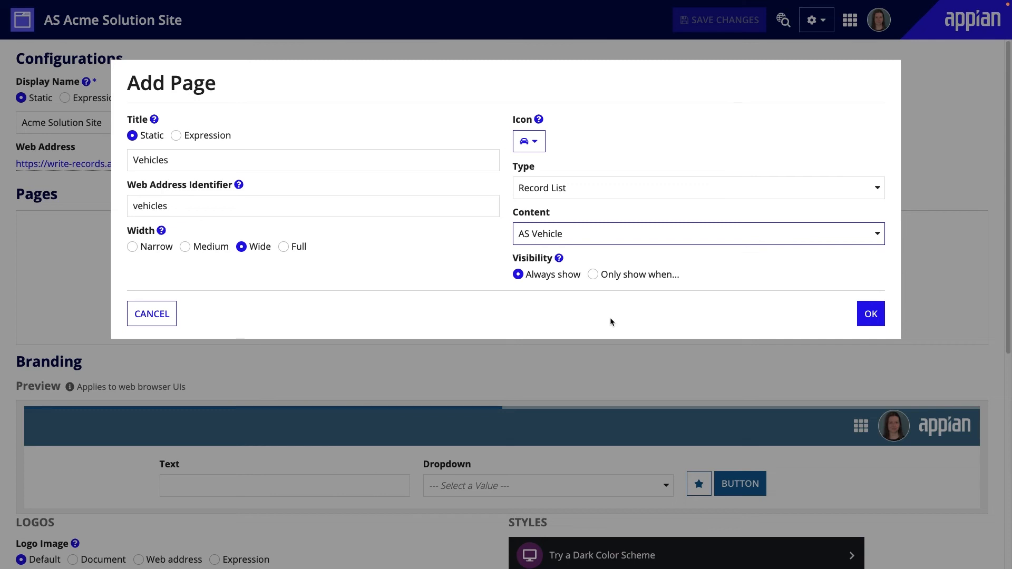
pyautogui.click(870, 314)
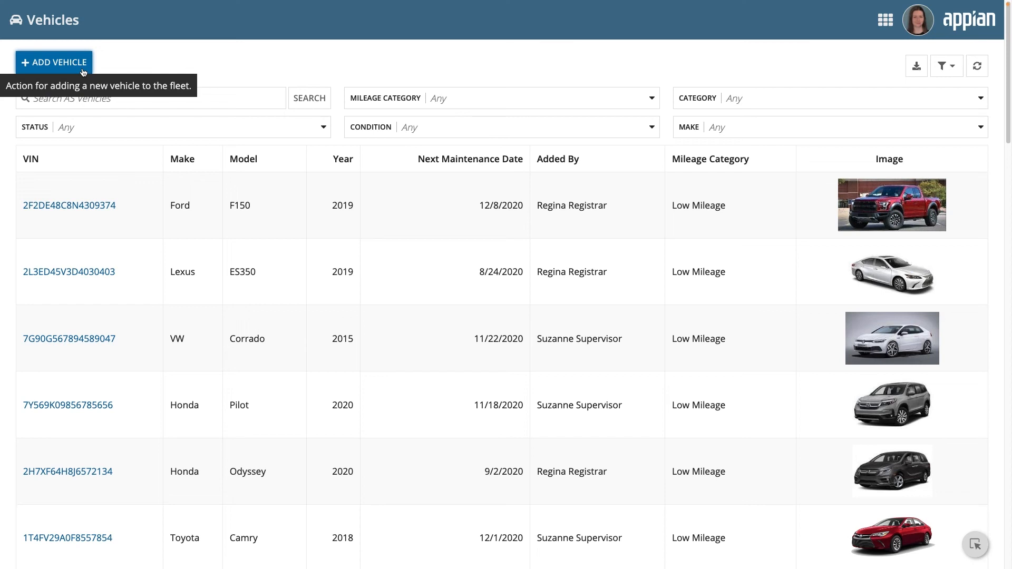
pyautogui.moveTo(69, 206)
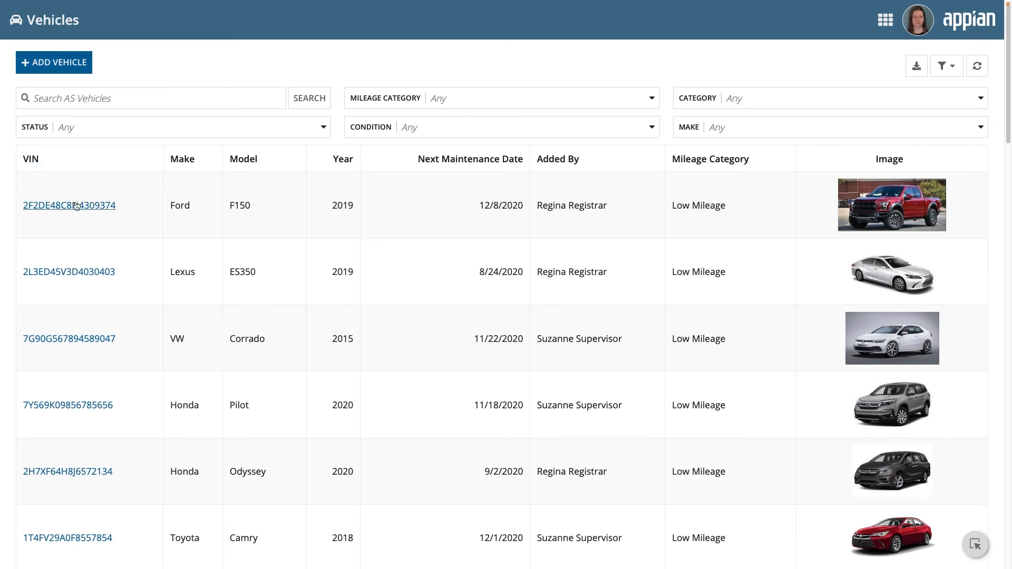
# Step: Review the Vehicles record list on the site and return to the site editor
pyautogui.click(69, 205)
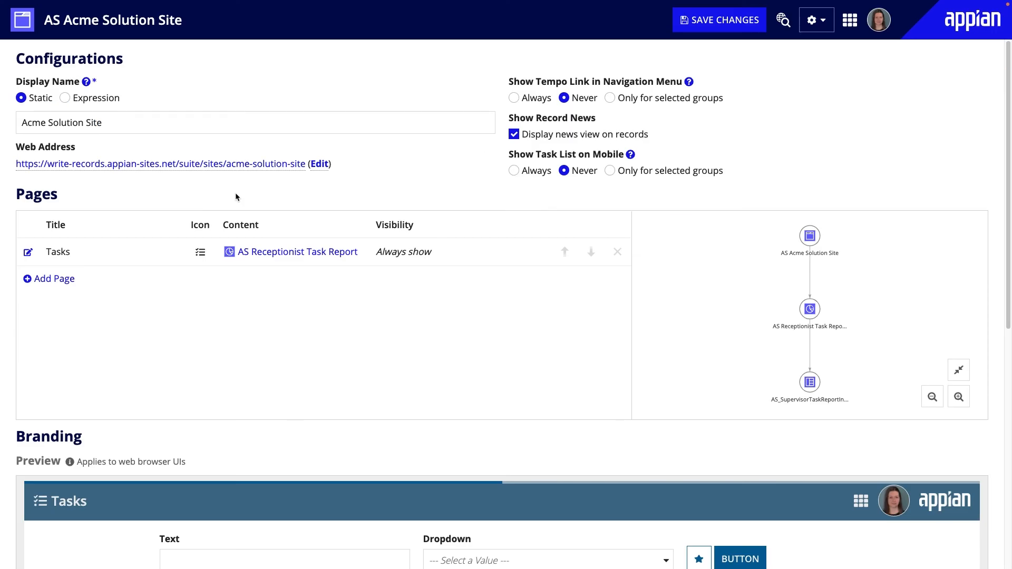
pyautogui.moveTo(156, 223)
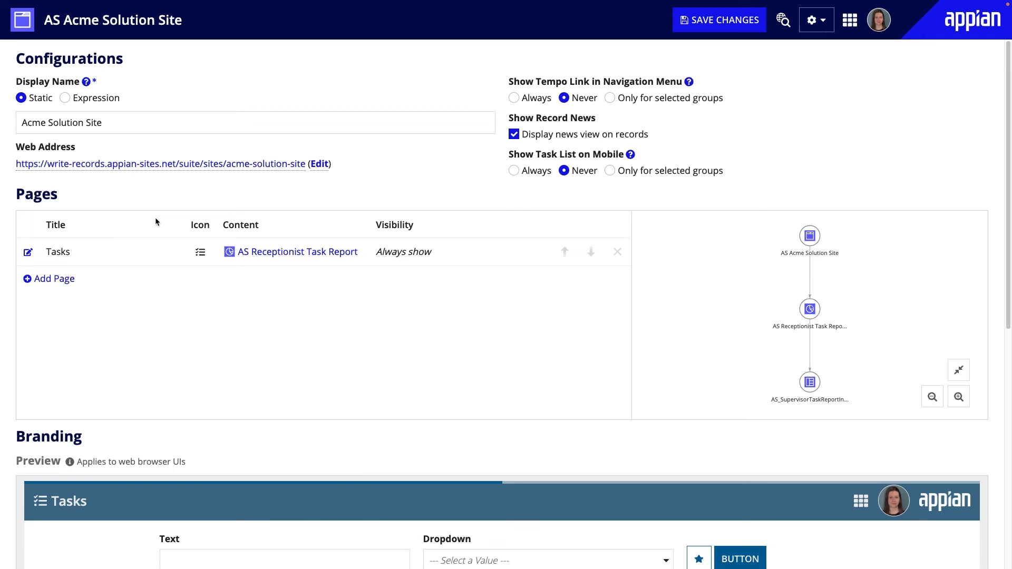
pyautogui.moveTo(54, 278)
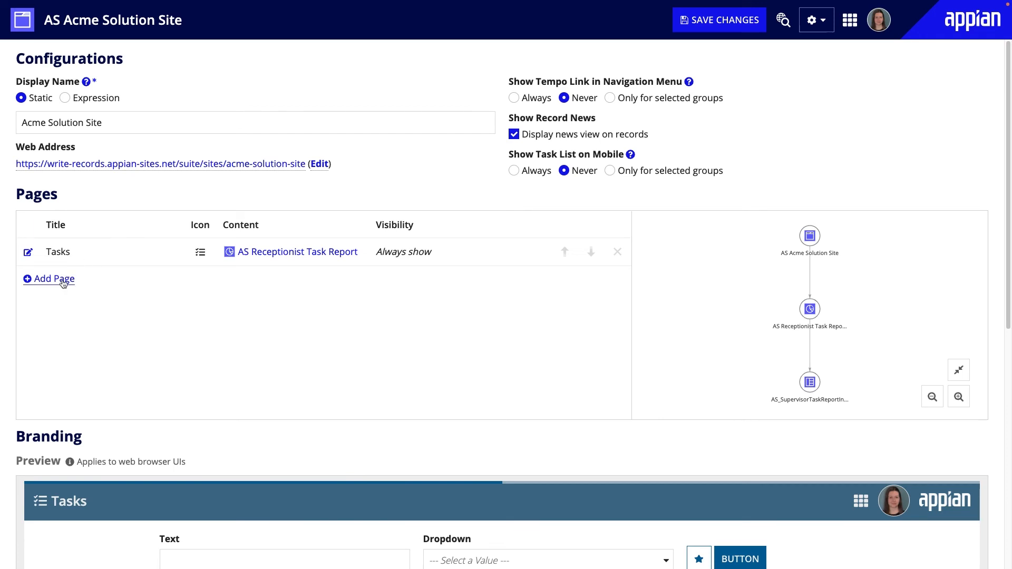
# Step: Add an Add Vehicle action page with a plus icon that starts AS New Vehicle
pyautogui.click(53, 279)
pyautogui.write('plus')
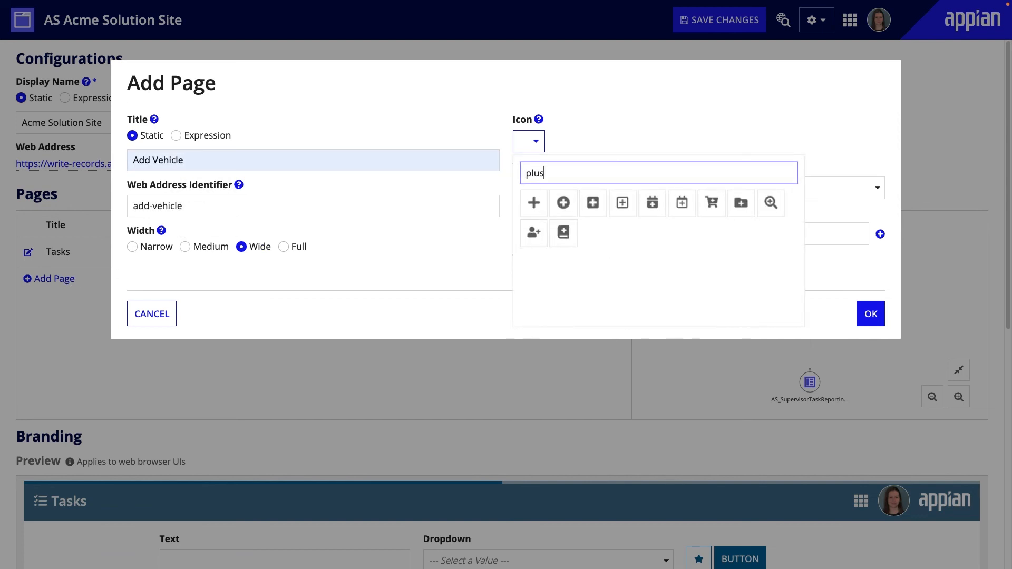
pyautogui.click(534, 202)
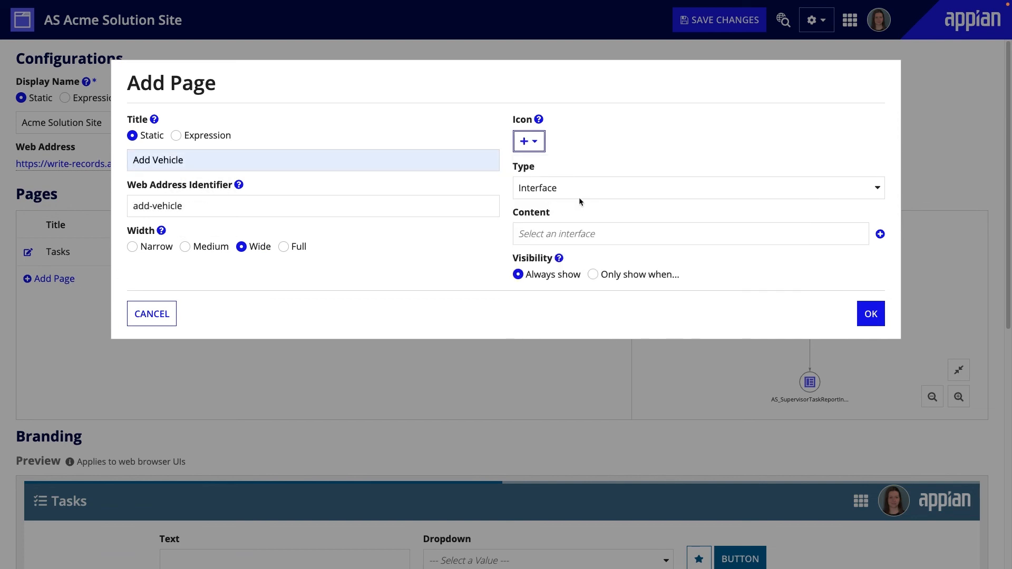
pyautogui.click(697, 188)
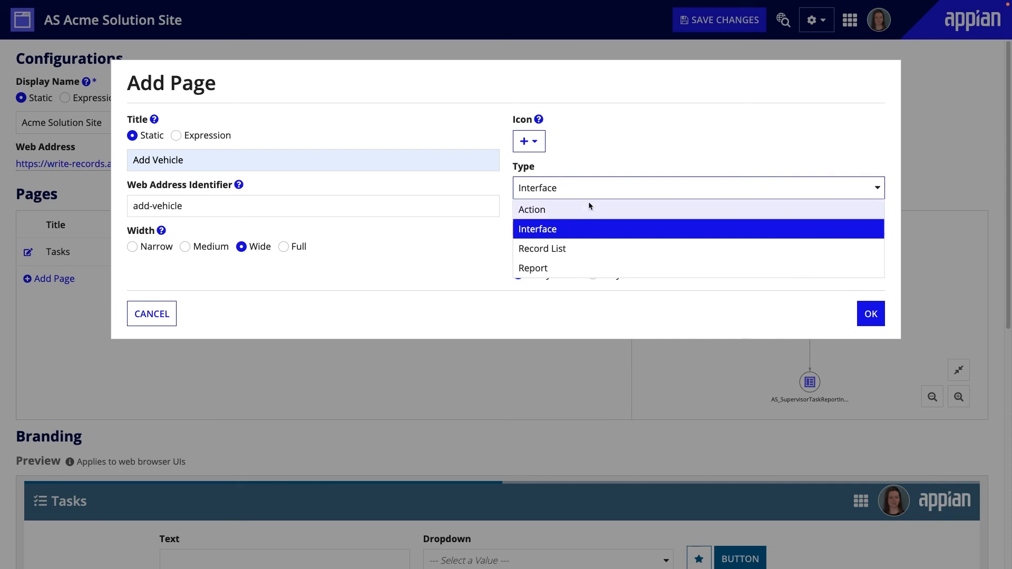
pyautogui.click(531, 208)
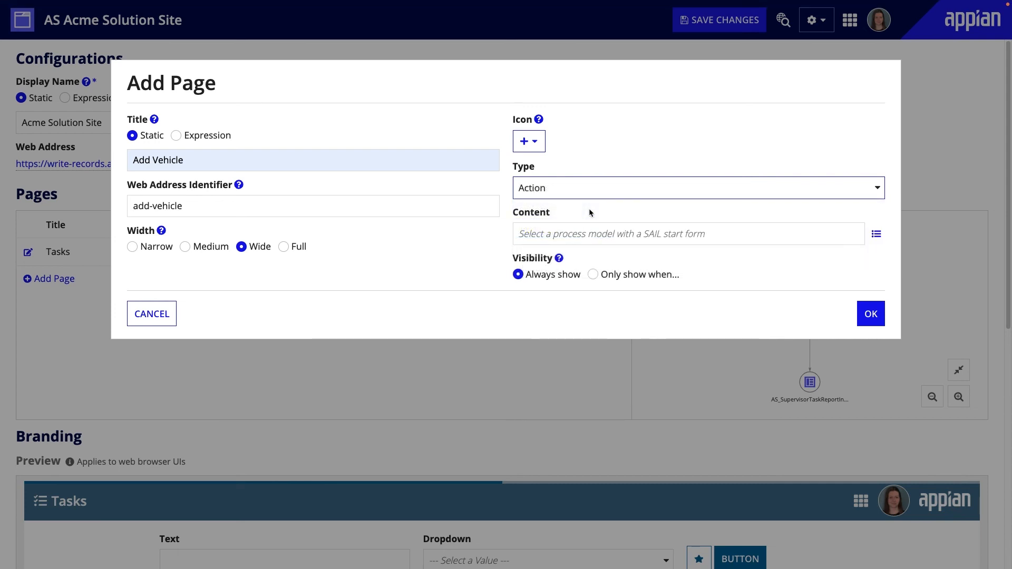
pyautogui.write('AS')
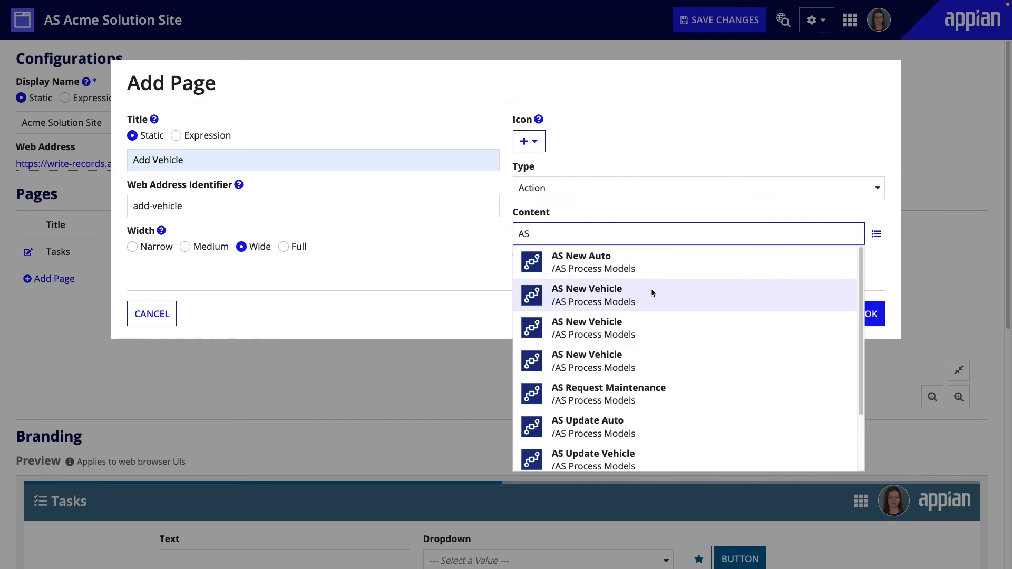
pyautogui.click(587, 295)
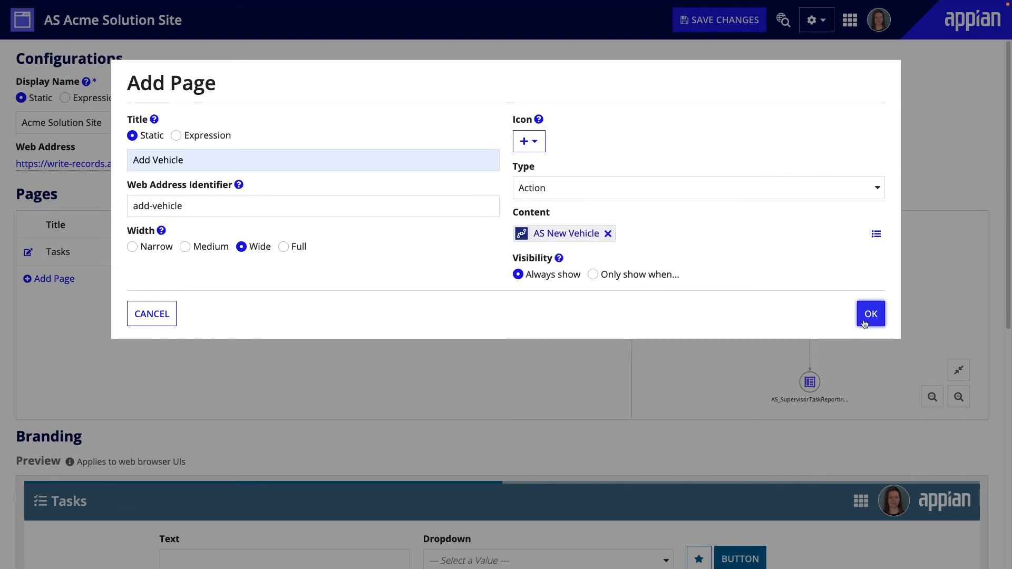
pyautogui.click(871, 315)
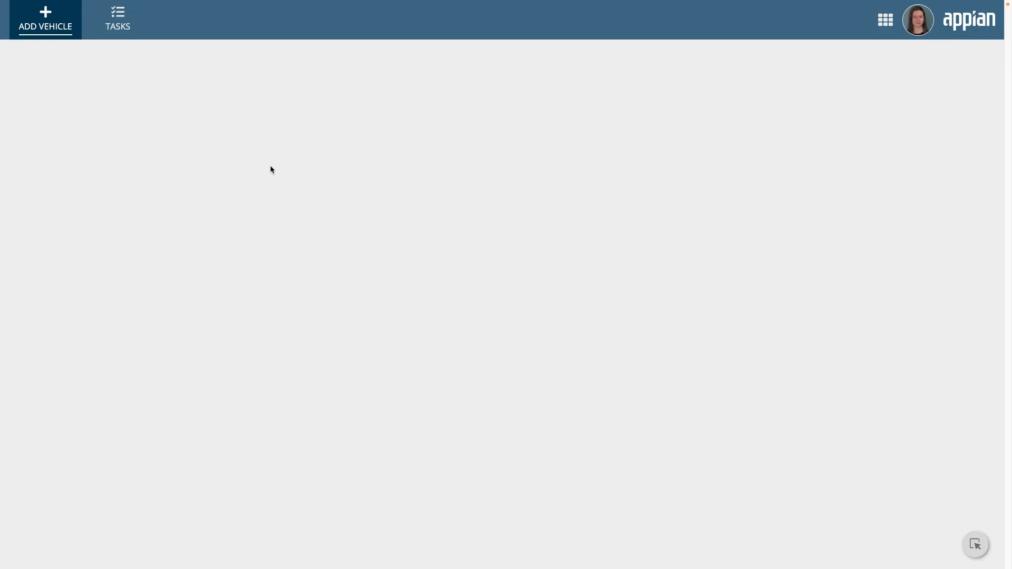
# Step: Switch to the ADD VEHICLE tab so the empty Add Vehicle form loads
pyautogui.click(45, 18)
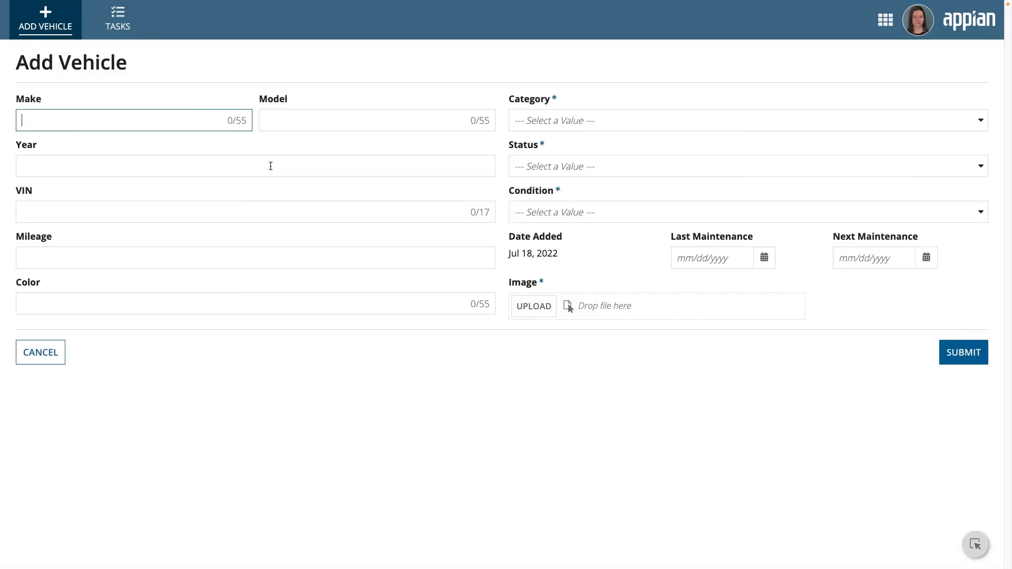